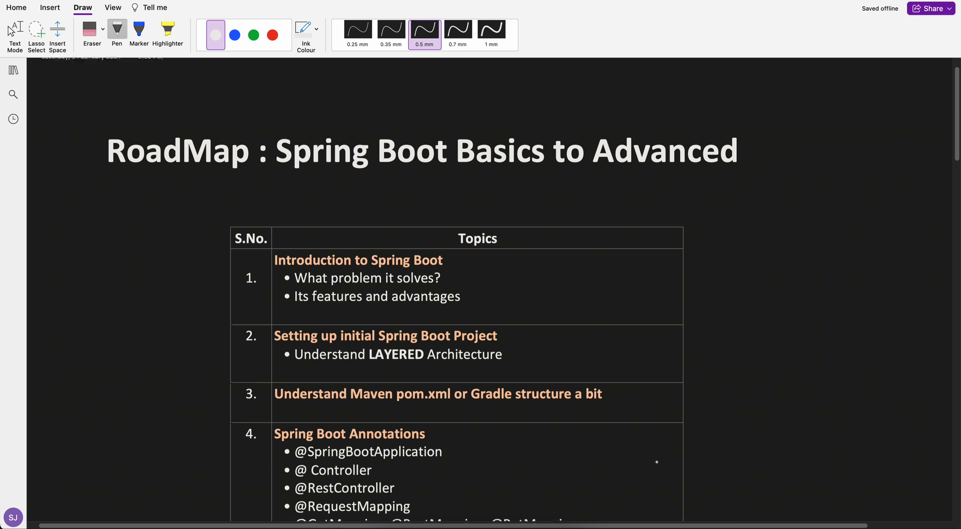
- Handwrite 'Java' in pen ink beside the roadmap table, underlined twice
{"action": "scroll", "scroll_direction": "down", "scroll_amount": 3}
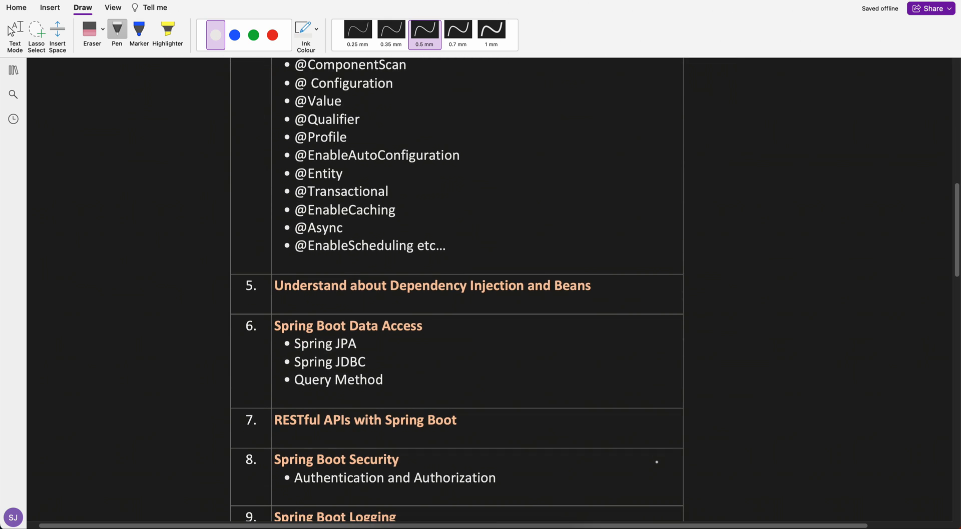
{"action": "scroll", "scroll_direction": "down", "scroll_amount": 3}
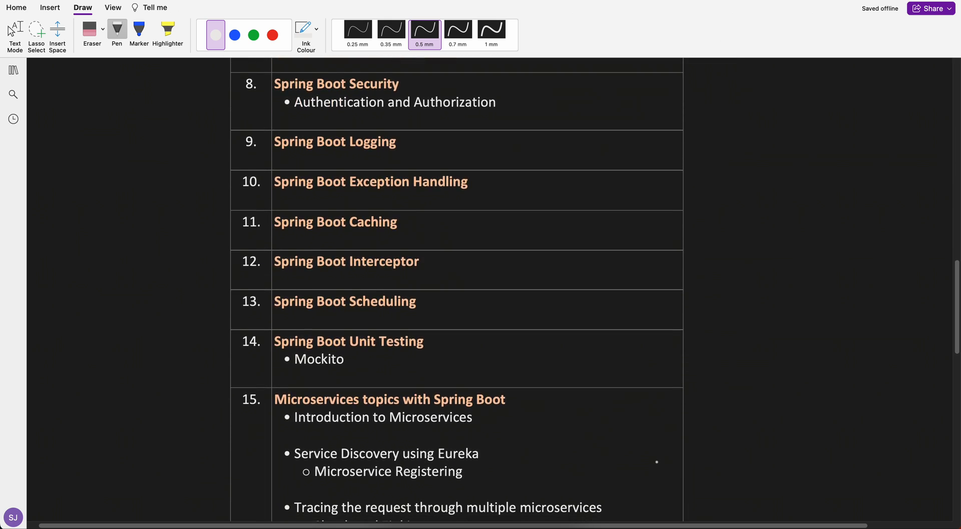
{"action": "scroll", "scroll_direction": "down", "scroll_amount": 3}
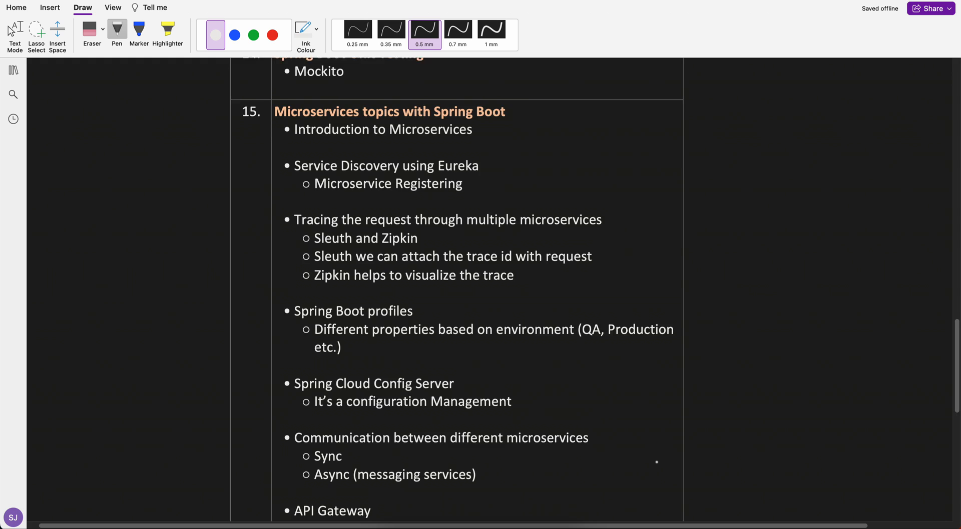
{"action": "scroll", "scroll_direction": "down", "scroll_amount": 3}
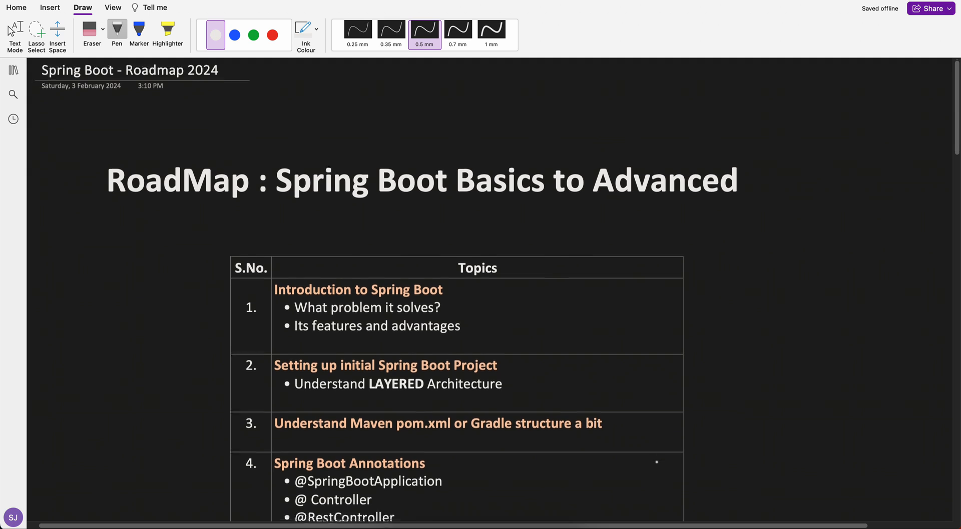
{"action": "scroll", "scroll_direction": "down", "scroll_amount": 3}
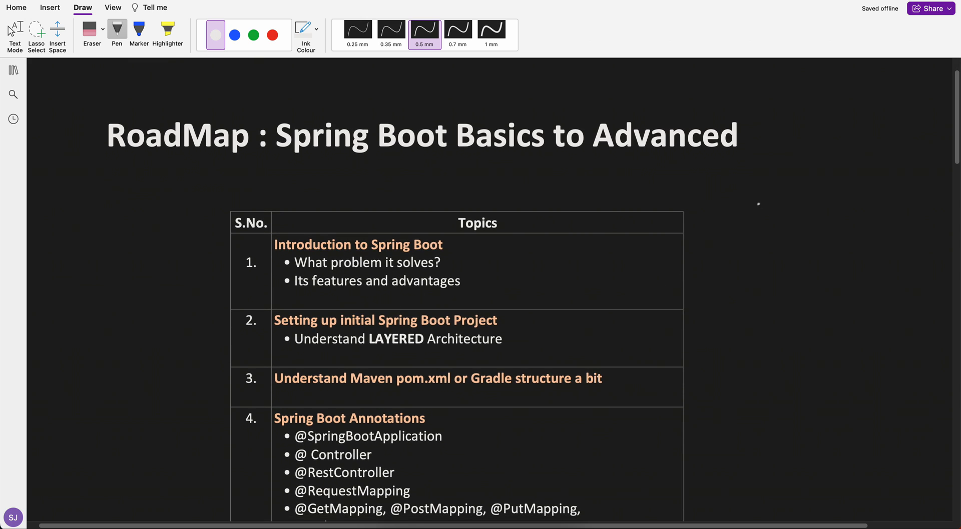
{"action": "left_click_drag", "start_coordinate": [744, 214], "coordinate": [768, 257]}
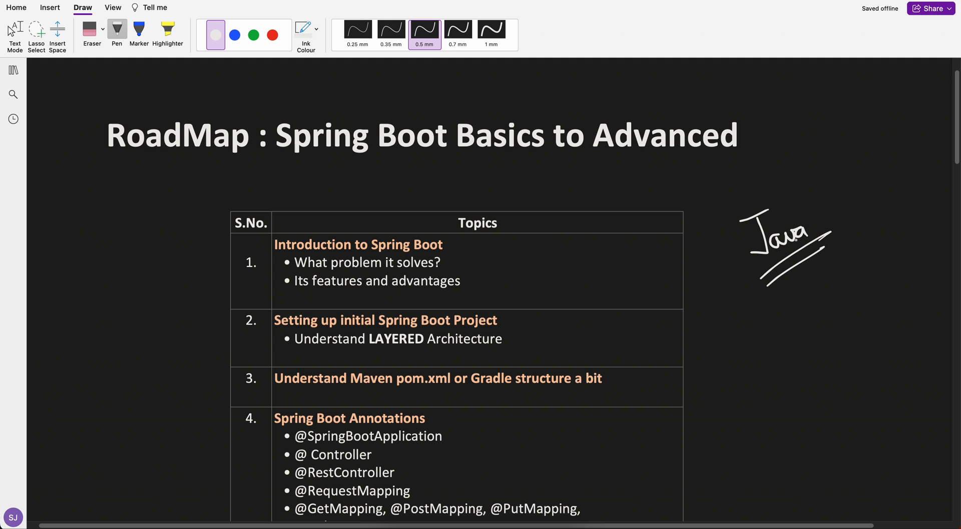
{"action": "scroll", "scroll_direction": "down", "scroll_amount": 3}
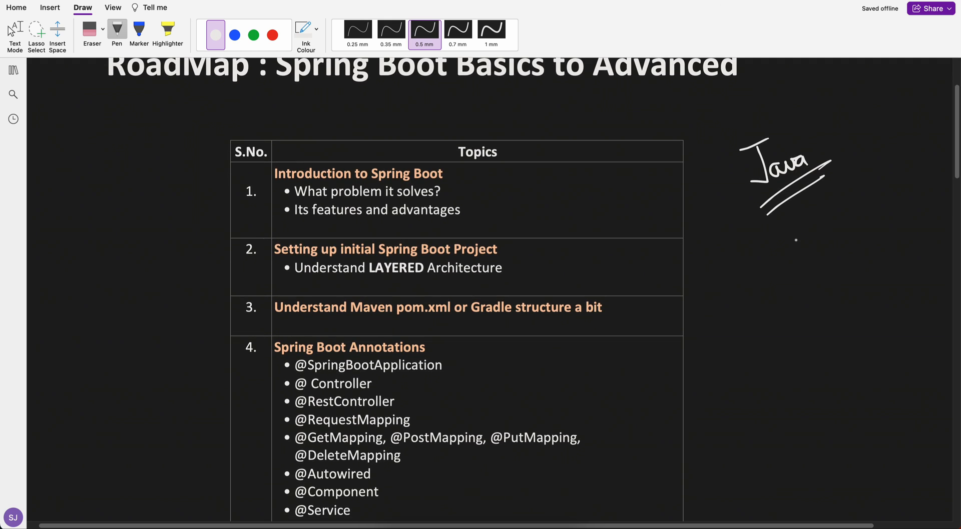
- Ink check marks beside topic 1 Introduction to Spring Boot, then topics 2 and 3
{"action": "left_click_drag", "start_coordinate": [206, 202], "coordinate": [220, 180]}
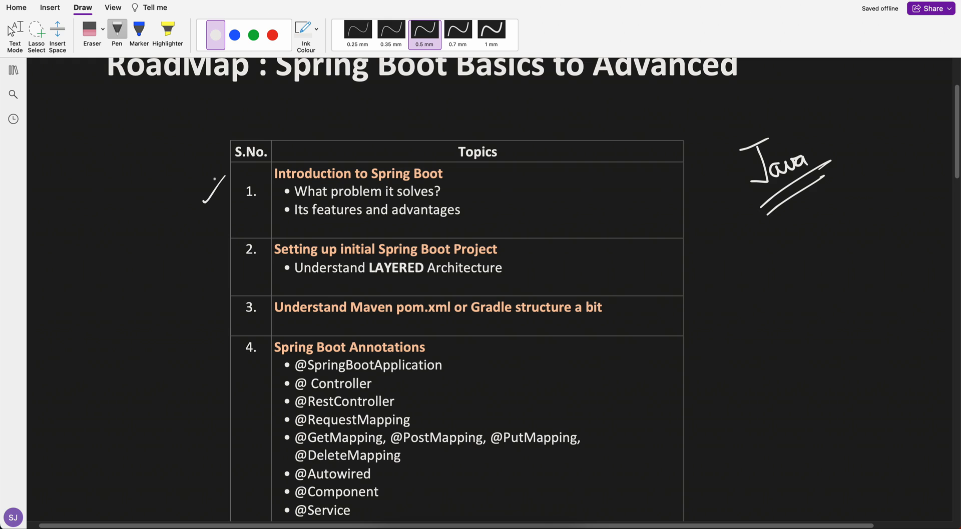
{"action": "scroll", "scroll_direction": "down", "scroll_amount": 3}
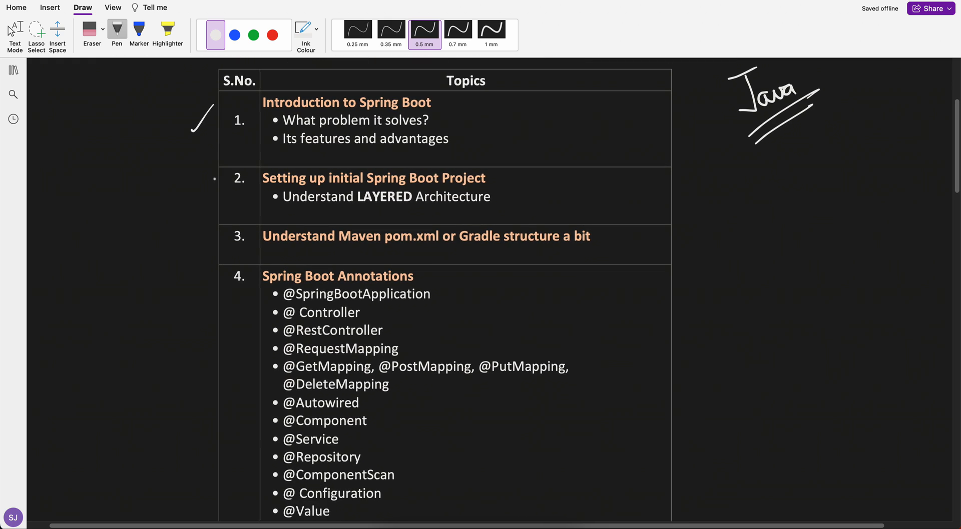
{"action": "scroll", "scroll_direction": "down", "scroll_amount": 3}
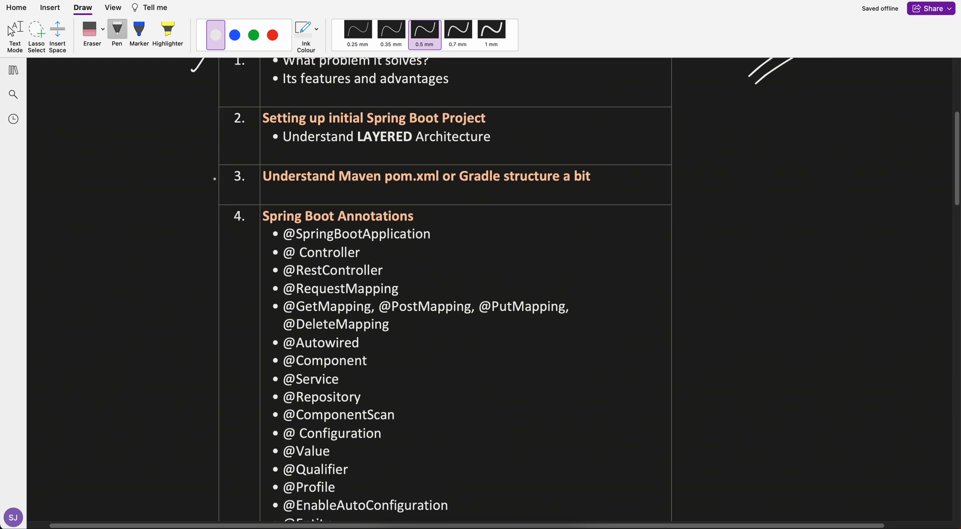
{"action": "scroll", "scroll_direction": "down", "scroll_amount": 3}
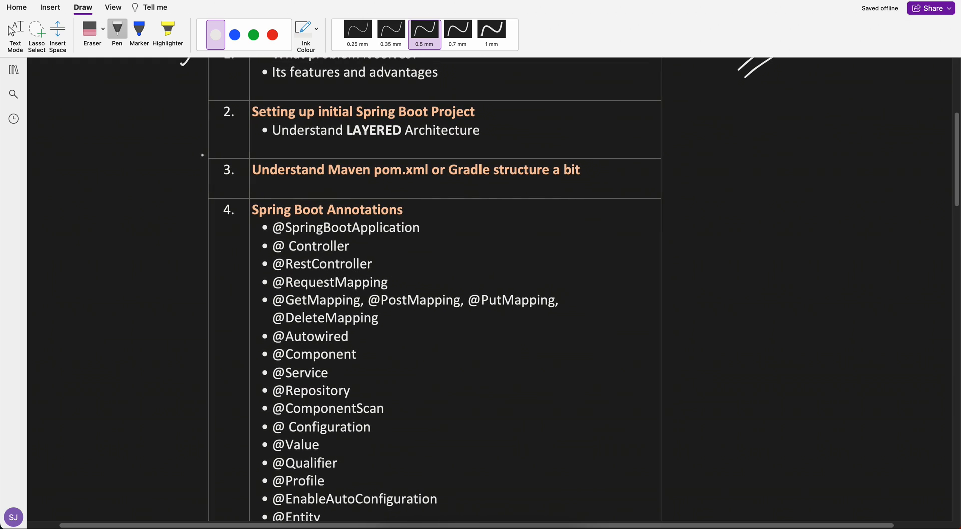
{"action": "left_click_drag", "start_coordinate": [187, 129], "coordinate": [199, 121]}
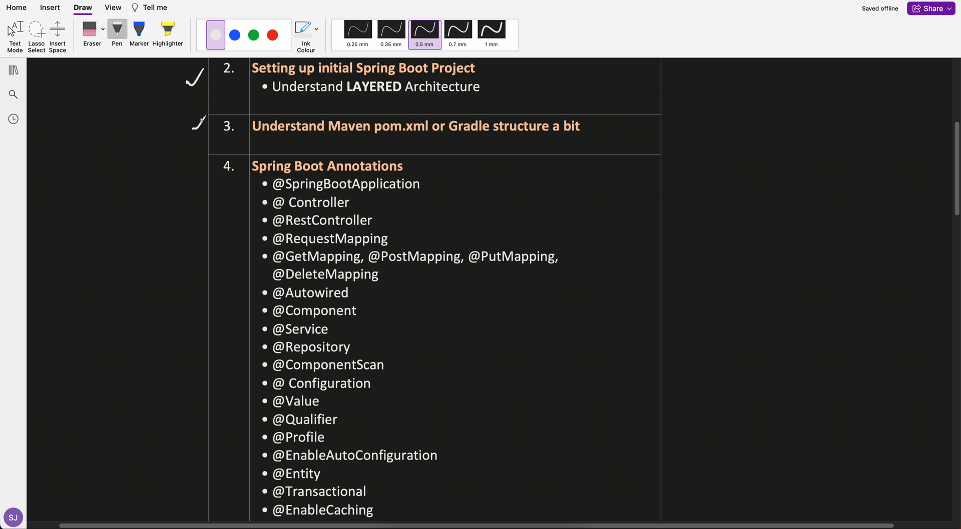
{"action": "scroll", "scroll_direction": "down", "scroll_amount": 3}
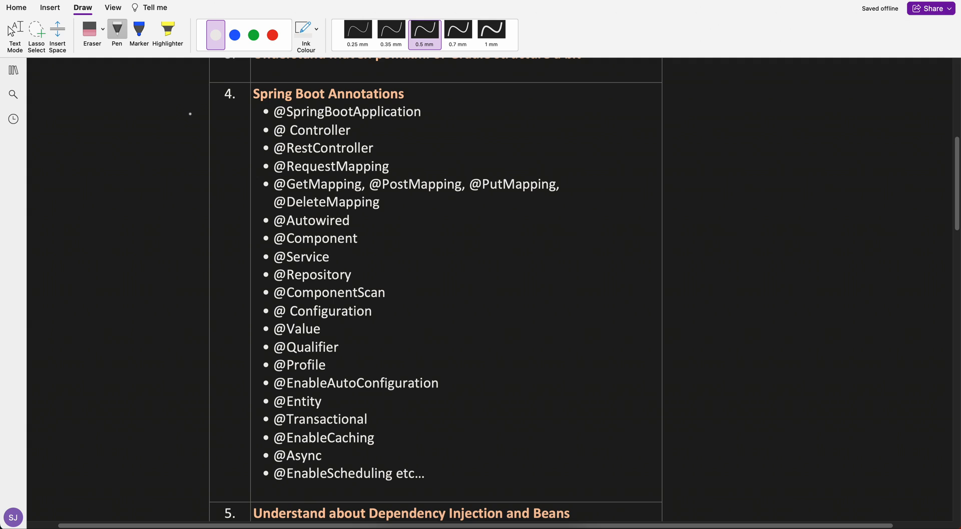
{"action": "left_click_drag", "start_coordinate": [191, 113], "coordinate": [206, 95]}
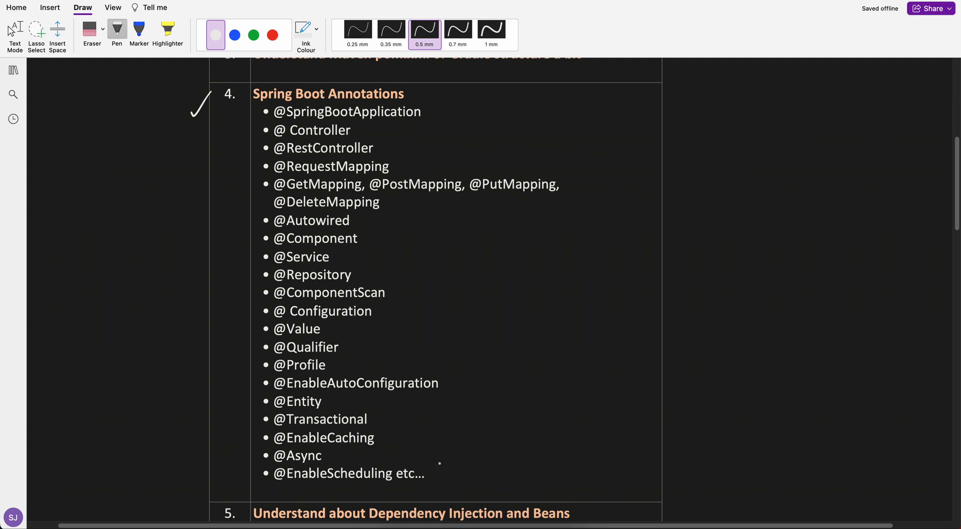
{"action": "left_click_drag", "start_coordinate": [398, 490], "coordinate": [419, 486]}
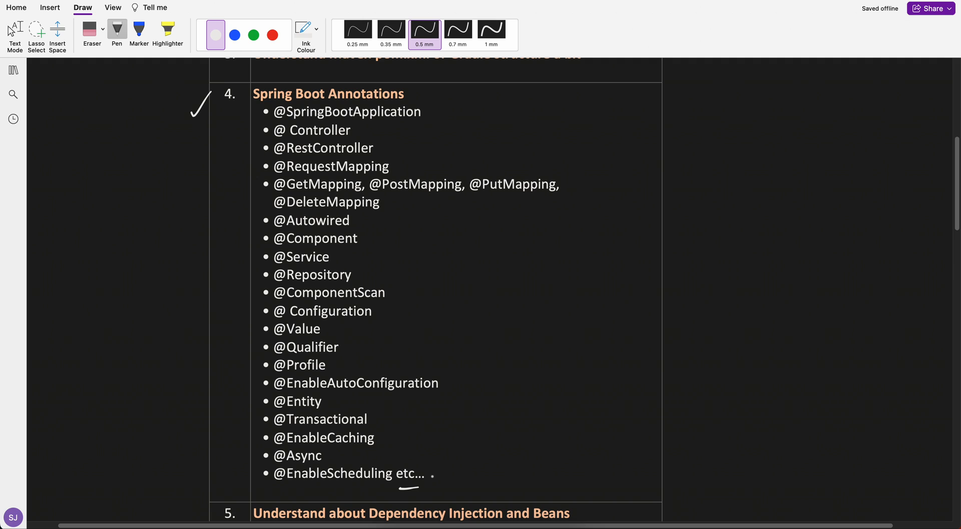
- Tick topics 7 RESTful APIs and 8 Spring Boot Security after scrolling past rows 5-6
{"action": "scroll", "scroll_direction": "down", "scroll_amount": 3}
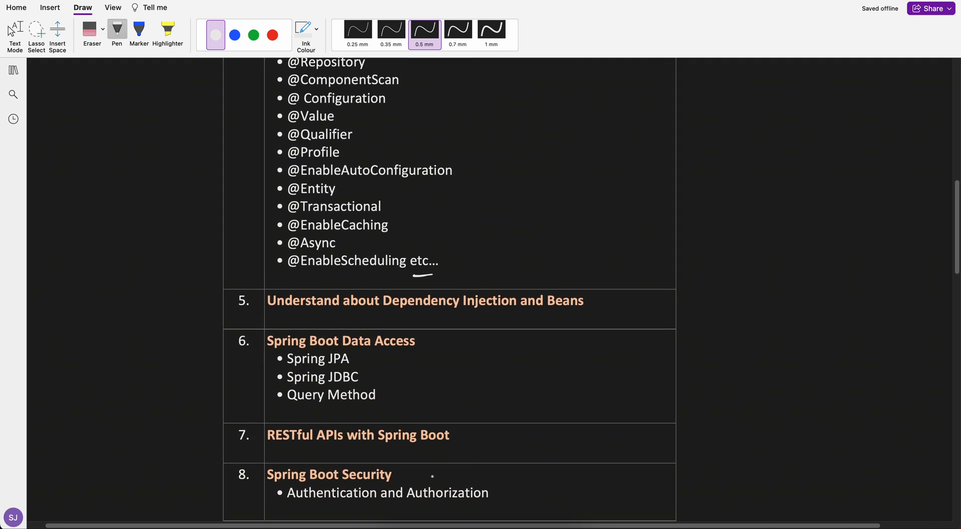
{"action": "scroll", "scroll_direction": "down", "scroll_amount": 3}
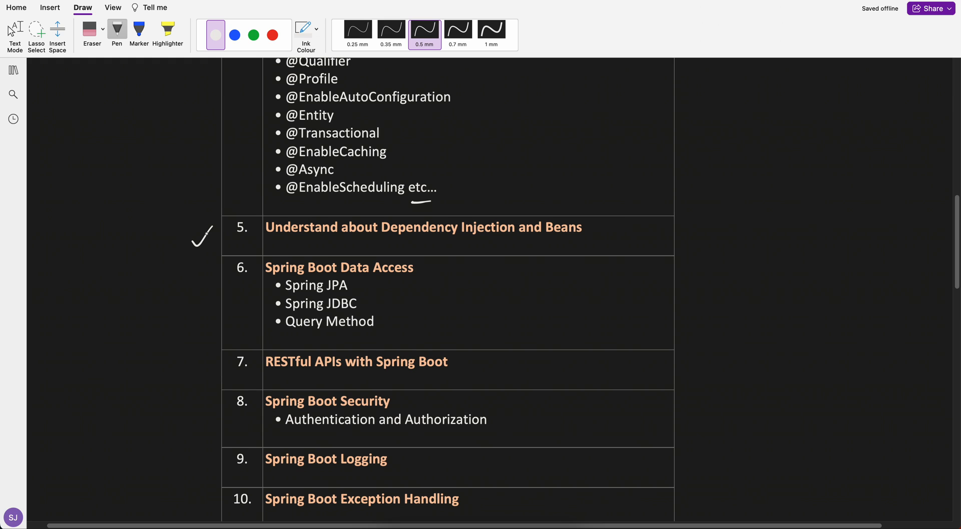
{"action": "scroll", "scroll_direction": "down", "scroll_amount": 3}
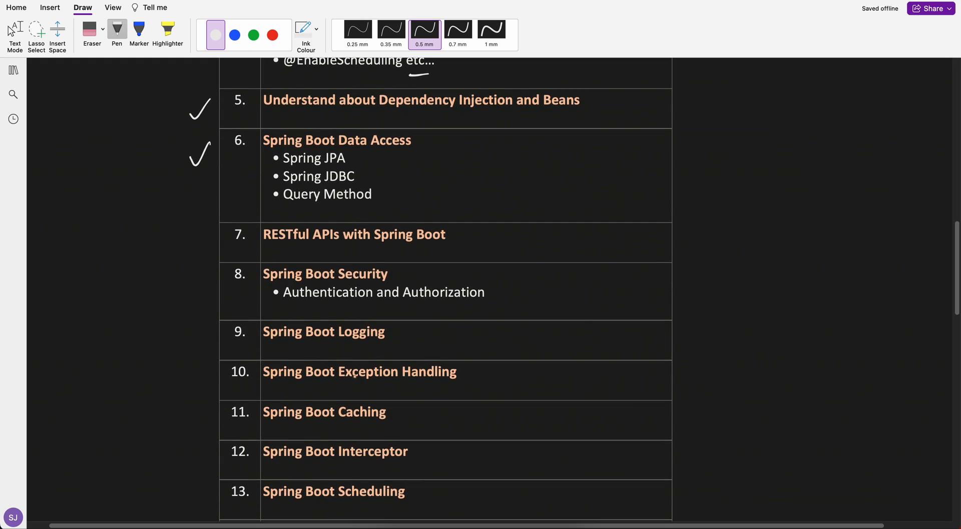
{"action": "left_click_drag", "start_coordinate": [188, 245], "coordinate": [203, 237]}
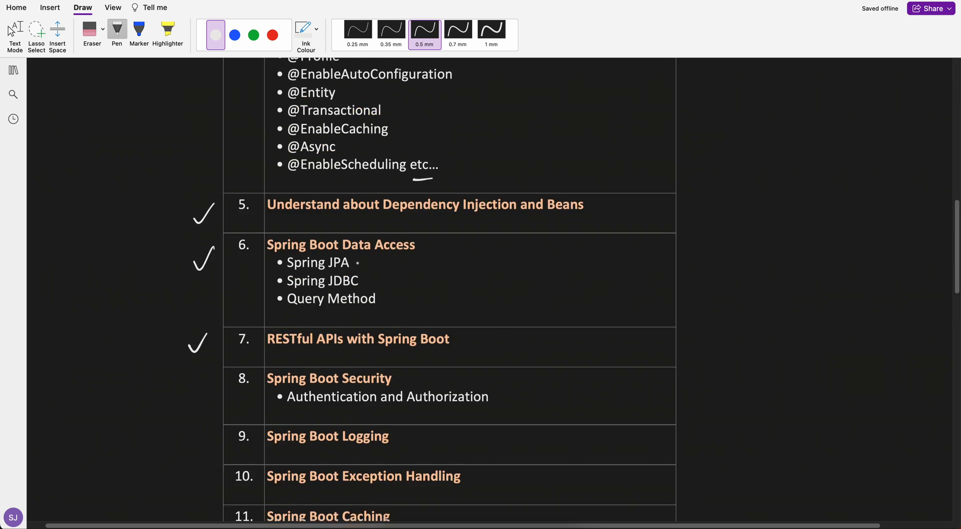
{"action": "scroll", "scroll_direction": "down", "scroll_amount": 3}
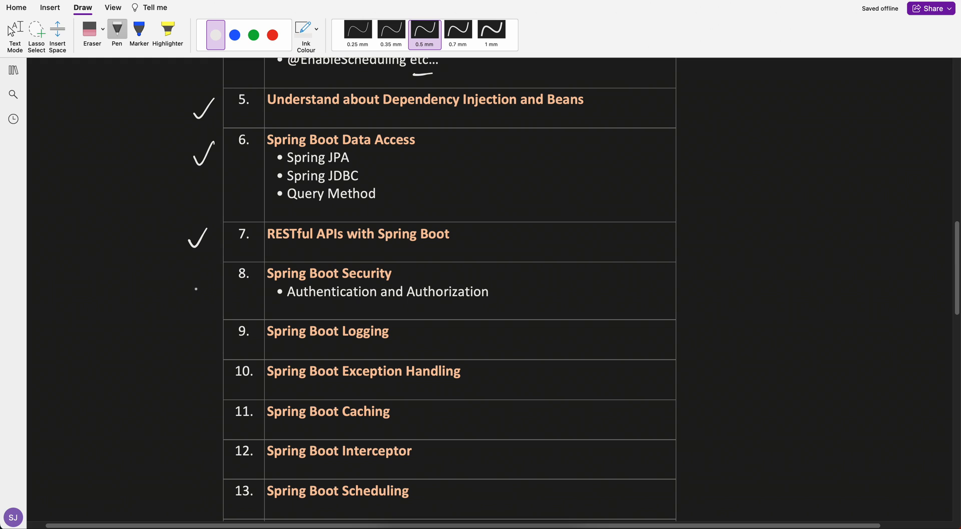
{"action": "left_click_drag", "start_coordinate": [197, 291], "coordinate": [207, 282]}
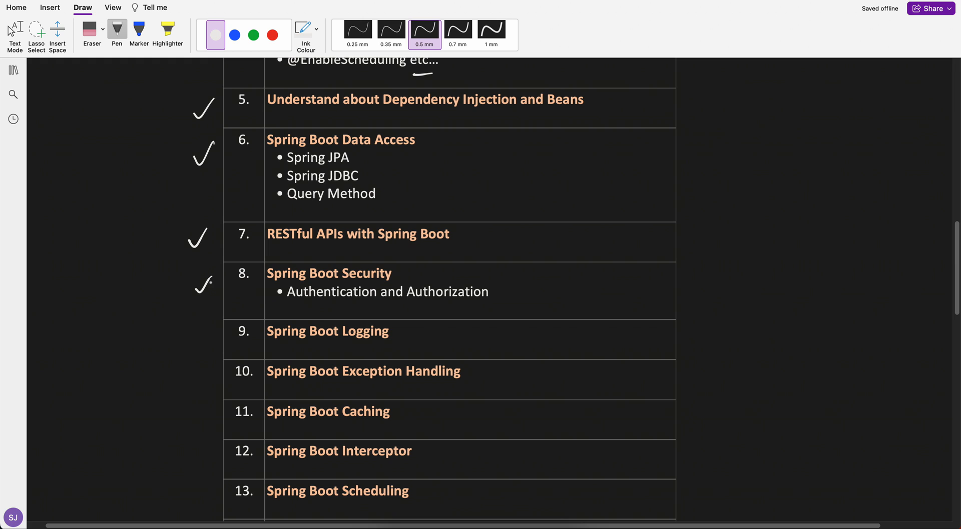
- Tick topics 9 Spring Boot Logging and 10 Spring Boot Exception Handling
{"action": "scroll", "scroll_direction": "down", "scroll_amount": 3}
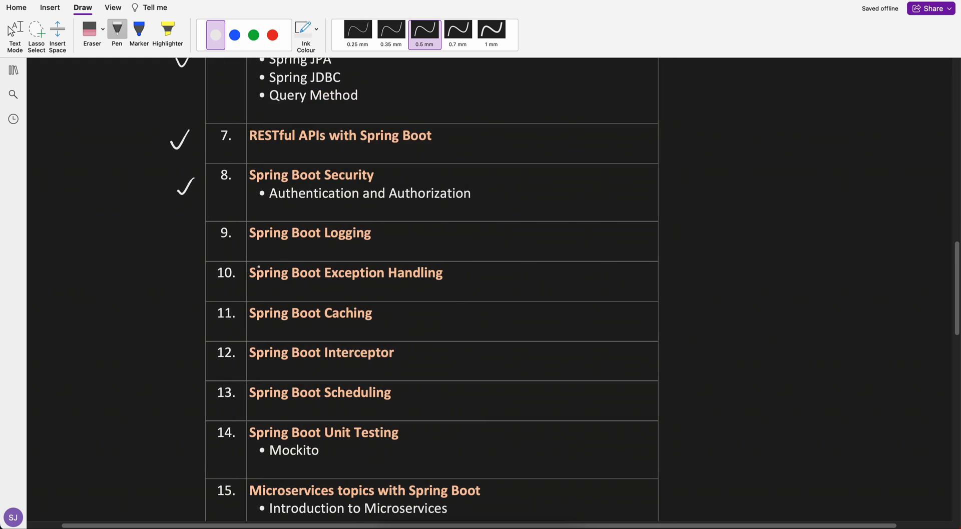
{"action": "left_click_drag", "start_coordinate": [178, 242], "coordinate": [190, 234]}
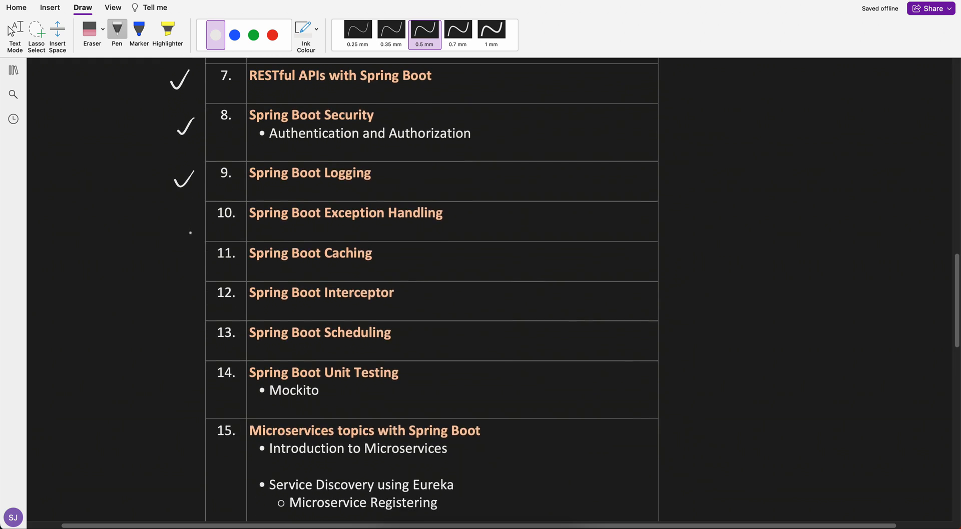
{"action": "scroll", "scroll_direction": "down", "scroll_amount": 3}
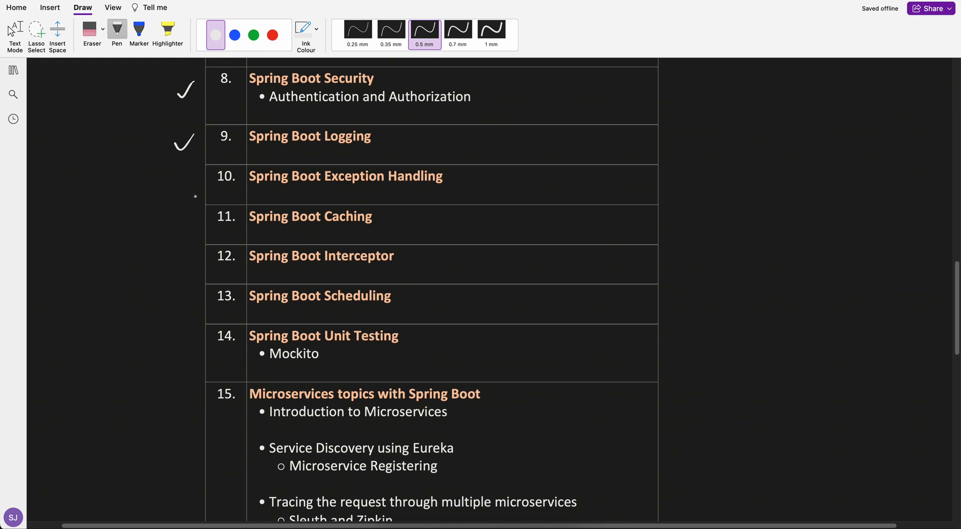
{"action": "left_click_drag", "start_coordinate": [174, 188], "coordinate": [191, 174]}
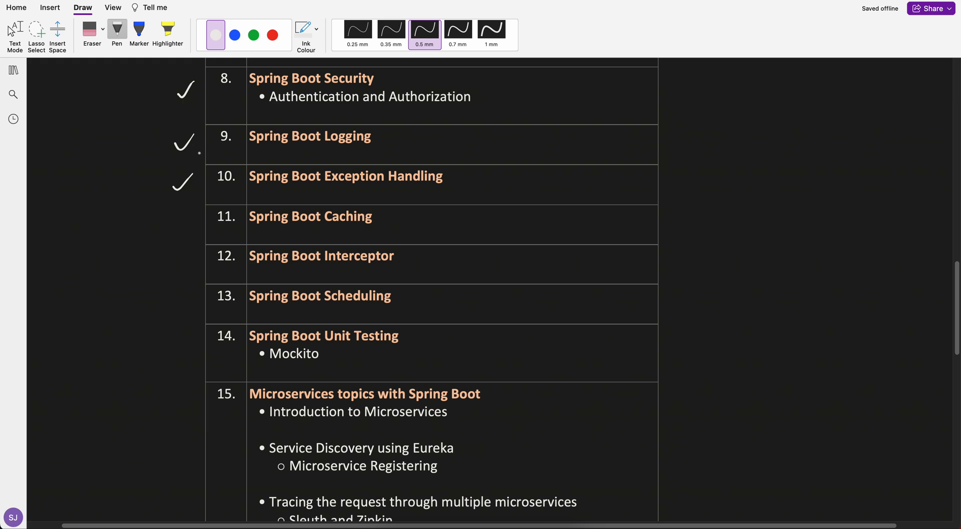
{"action": "scroll", "scroll_direction": "down", "scroll_amount": 3}
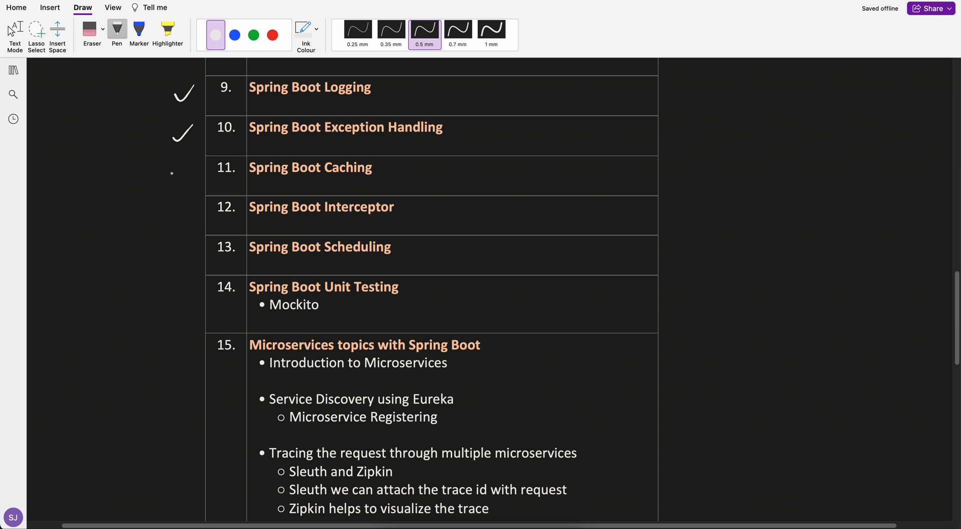
{"action": "left_click_drag", "start_coordinate": [173, 178], "coordinate": [189, 160]}
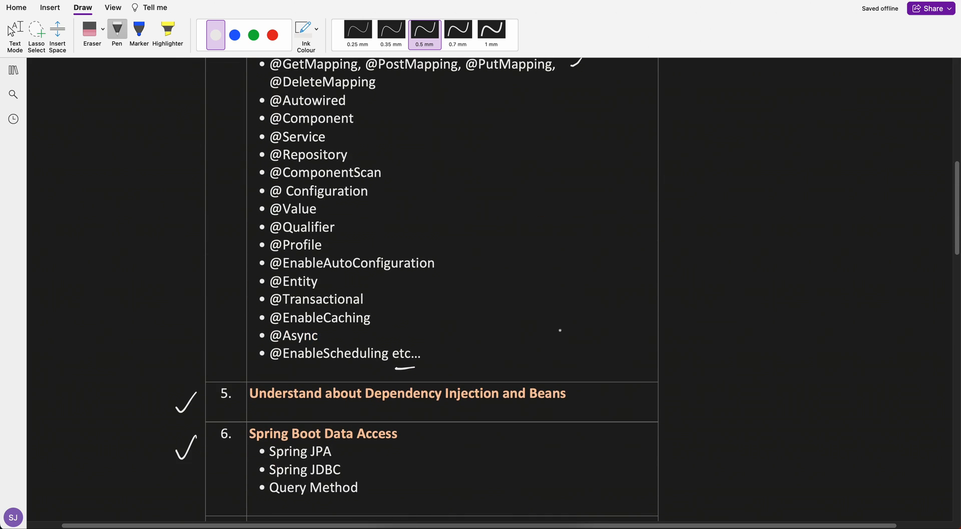
{"action": "left_click_drag", "start_coordinate": [376, 321], "coordinate": [392, 309]}
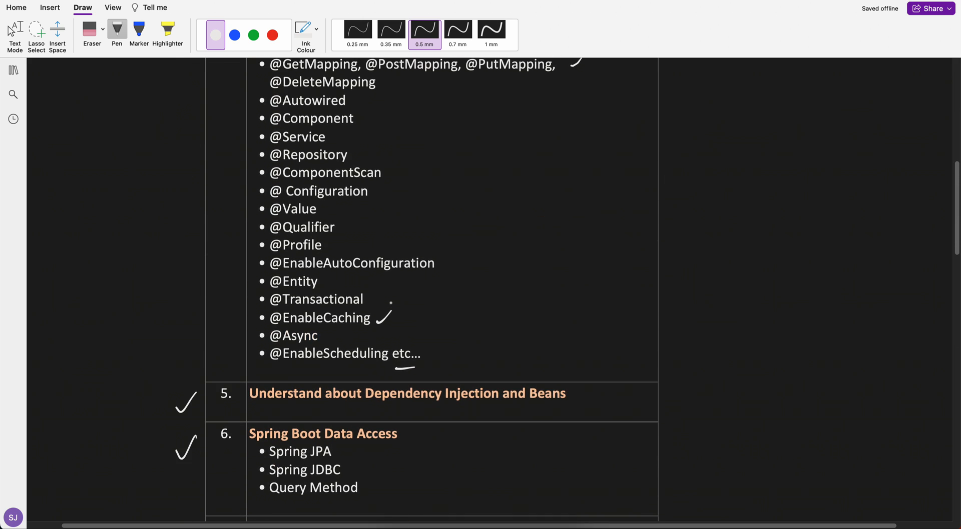
{"action": "scroll", "scroll_direction": "down", "scroll_amount": 3}
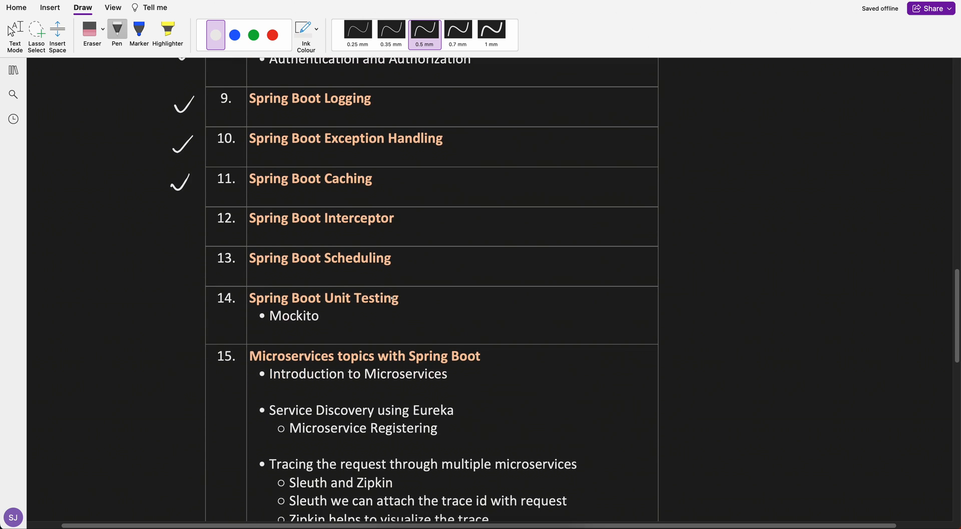
{"action": "scroll", "scroll_direction": "down", "scroll_amount": 3}
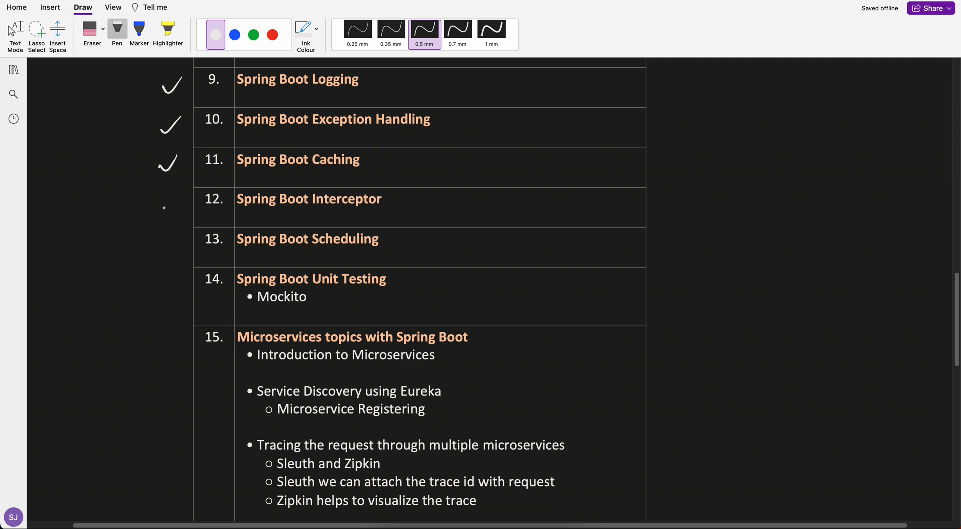
{"action": "left_click_drag", "start_coordinate": [164, 208], "coordinate": [184, 196]}
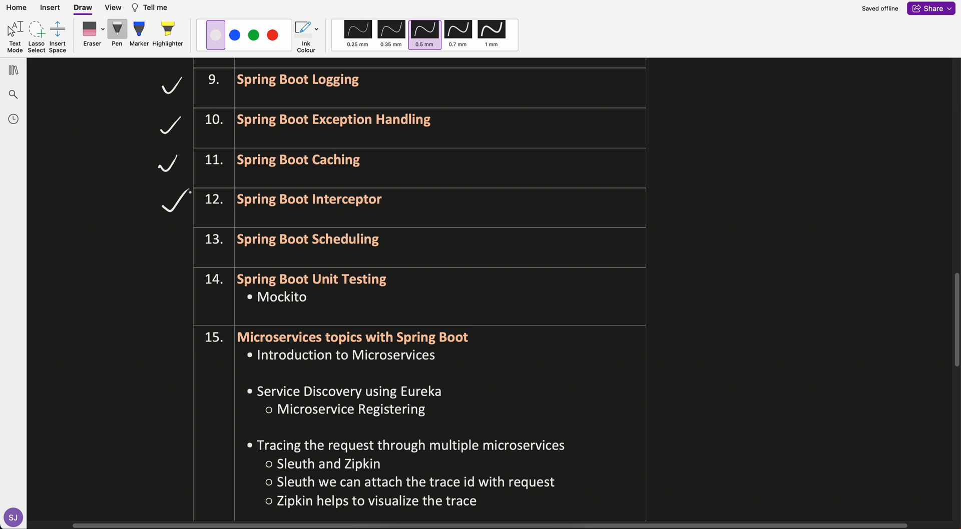
{"action": "scroll", "scroll_direction": "down", "scroll_amount": 3}
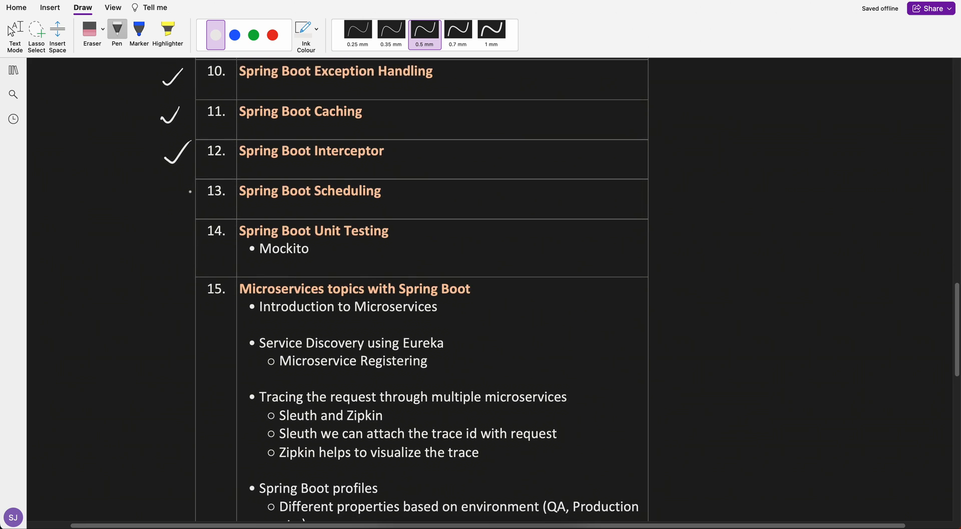
{"action": "scroll", "scroll_direction": "down", "scroll_amount": 3}
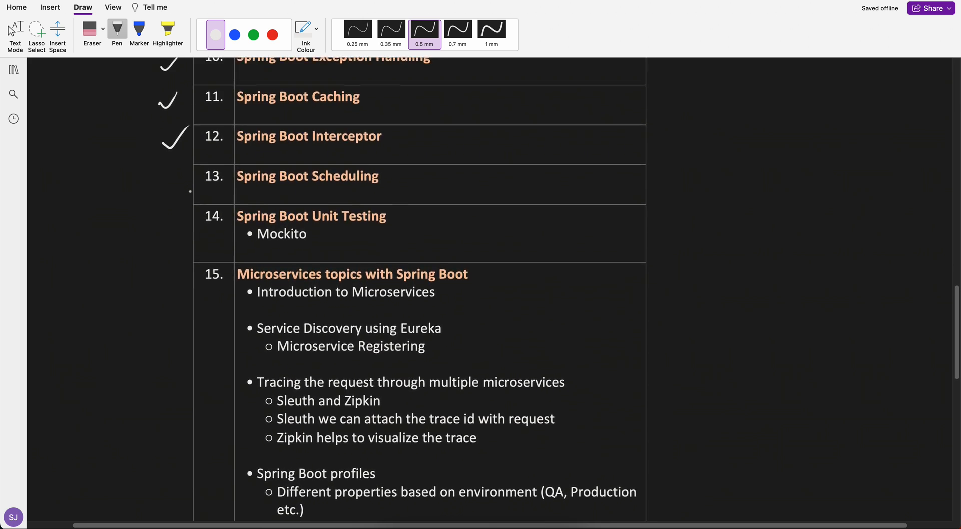
- Tick rows 13 Spring Boot Scheduling and 14 Unit Testing, with an ink stroke beside row 14
{"action": "left_click_drag", "start_coordinate": [162, 190], "coordinate": [184, 174]}
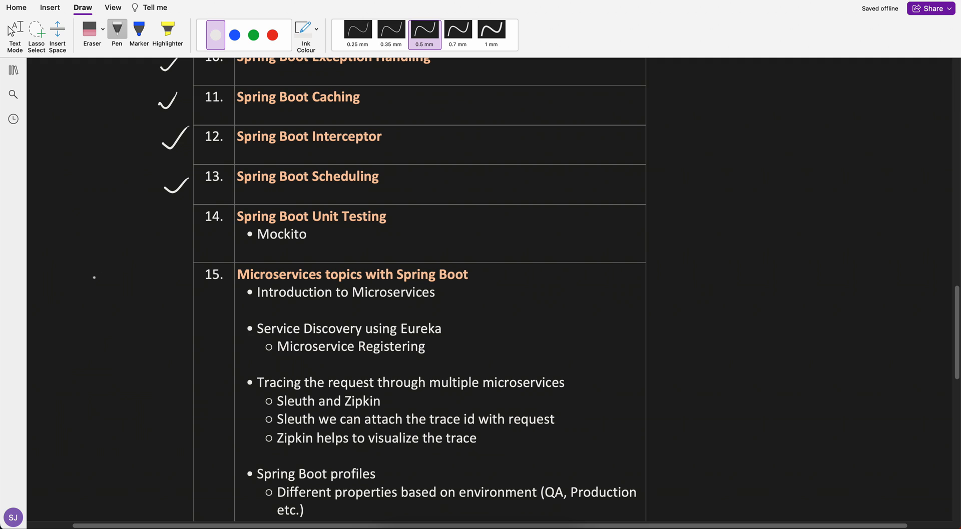
{"action": "scroll", "scroll_direction": "down", "scroll_amount": 3}
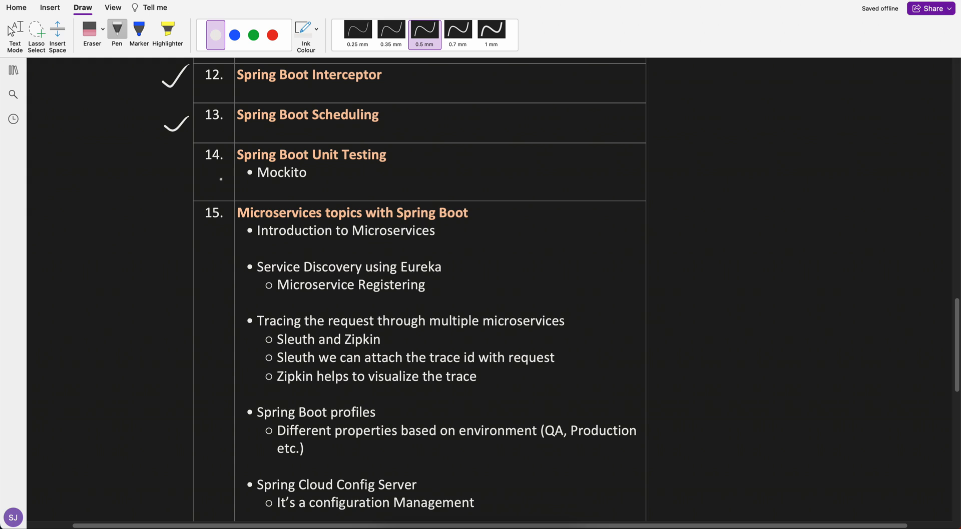
{"action": "left_click_drag", "start_coordinate": [158, 179], "coordinate": [181, 155]}
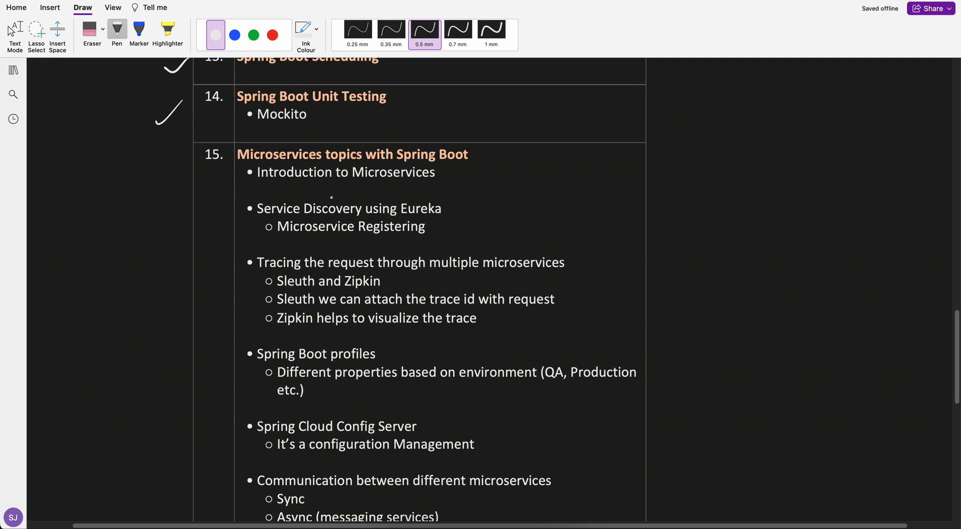
{"action": "left_click_drag", "start_coordinate": [244, 163], "coordinate": [388, 161]}
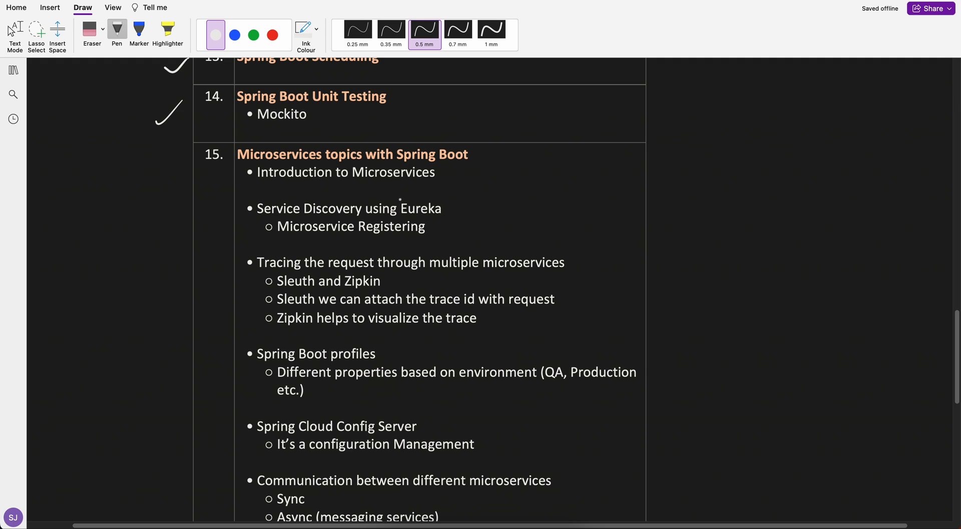
{"action": "scroll", "scroll_direction": "down", "scroll_amount": 3}
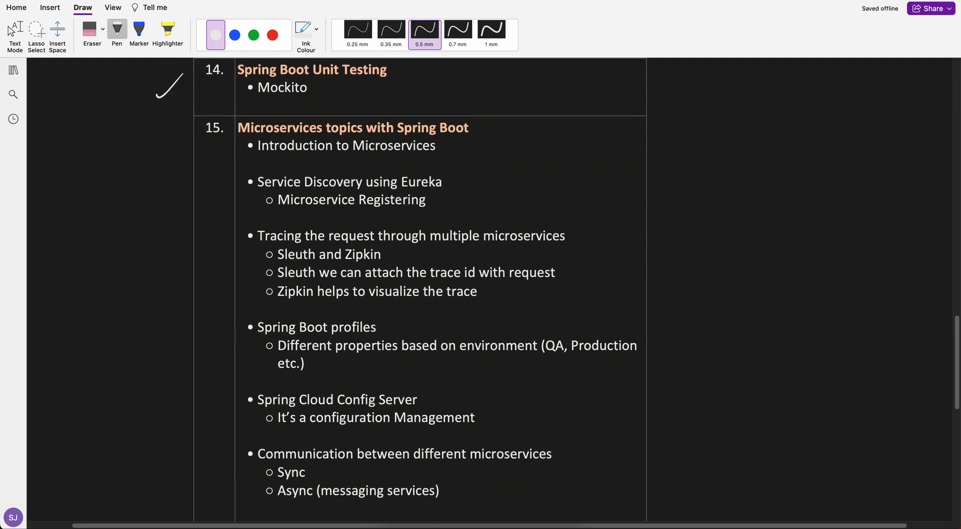
{"action": "scroll", "scroll_direction": "down", "scroll_amount": 3}
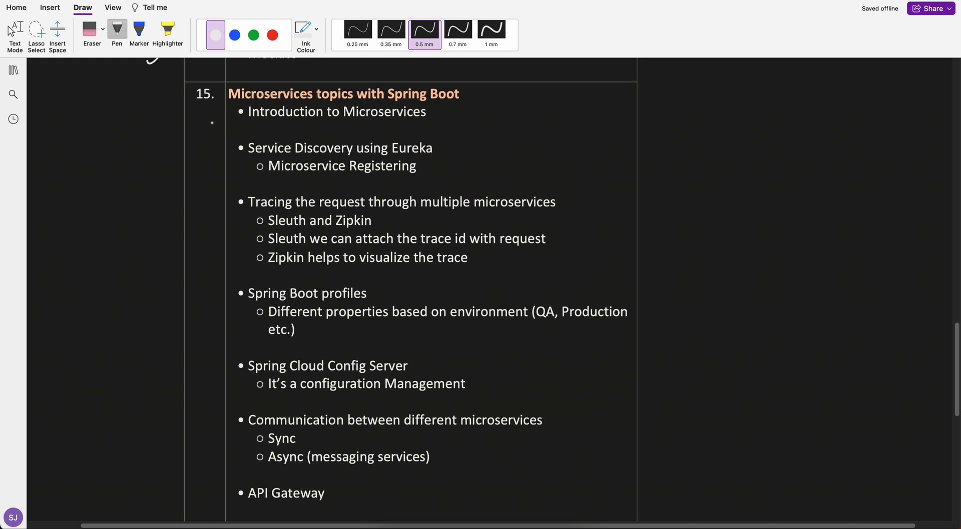
- Tick Introduction to Microservices and sketch stacked microservice boxes with request arrow, MS1 and URL labels
{"action": "left_click_drag", "start_coordinate": [208, 122], "coordinate": [239, 113]}
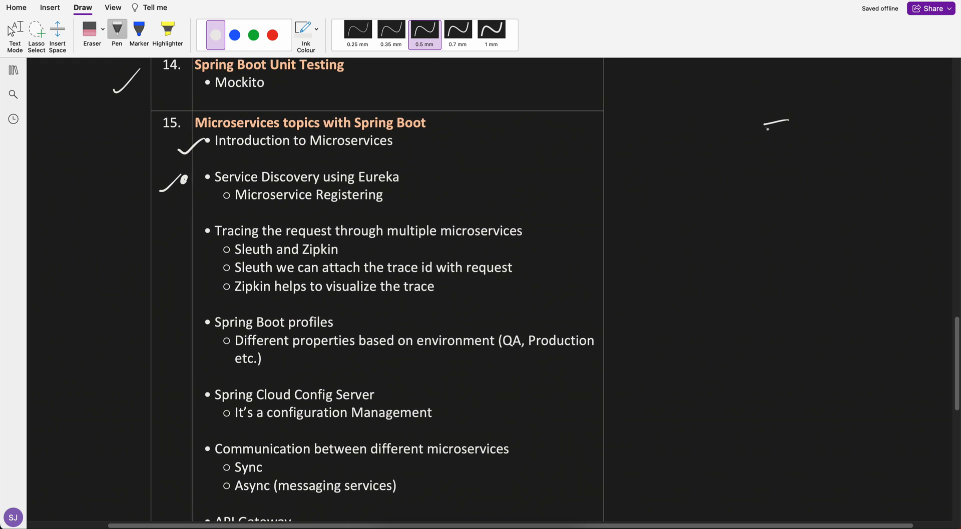
{"action": "left_click_drag", "start_coordinate": [760, 135], "coordinate": [833, 178]}
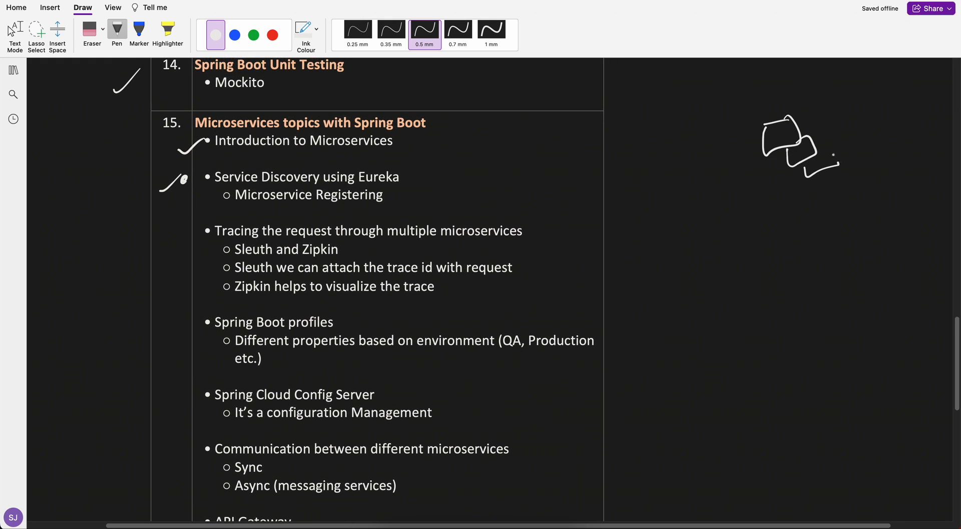
{"action": "left_click_drag", "start_coordinate": [820, 159], "coordinate": [877, 197]}
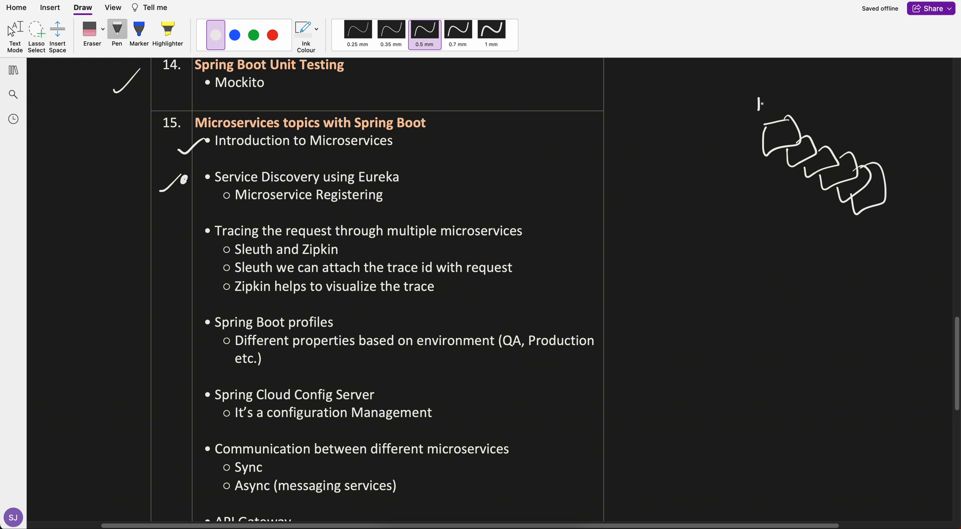
{"action": "left_click_drag", "start_coordinate": [759, 105], "coordinate": [794, 101]}
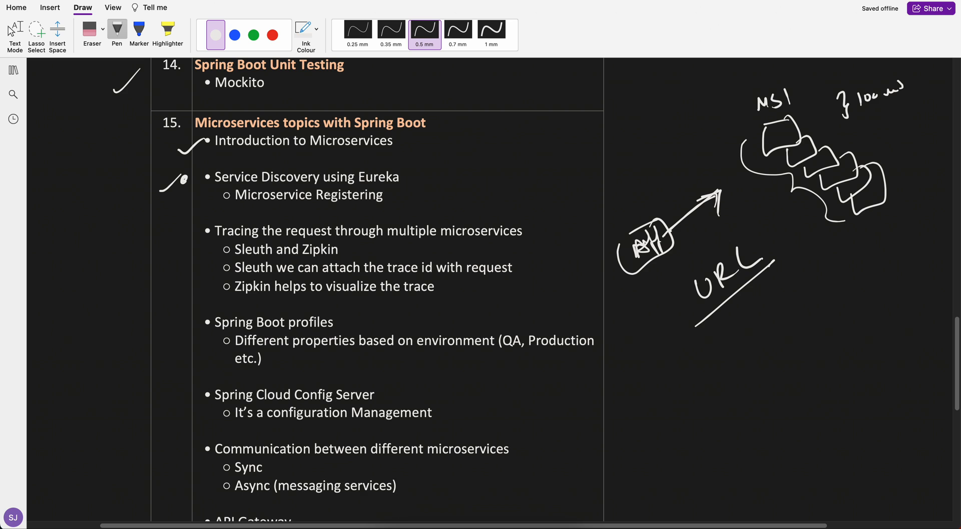
- Underline 'Service Discovery using Eureka' in the microservices bullets
{"action": "left_click_drag", "start_coordinate": [240, 184], "coordinate": [276, 184]}
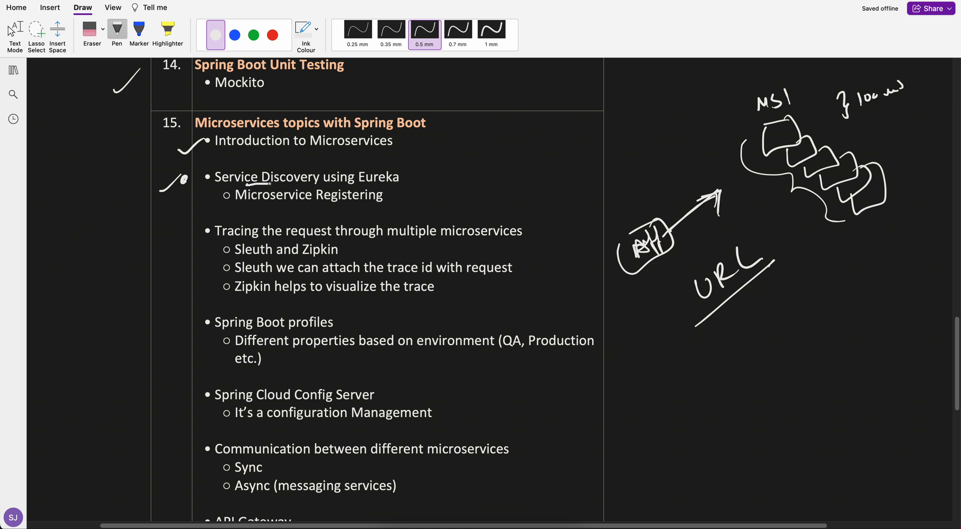
{"action": "left_click_drag", "start_coordinate": [248, 185], "coordinate": [392, 181]}
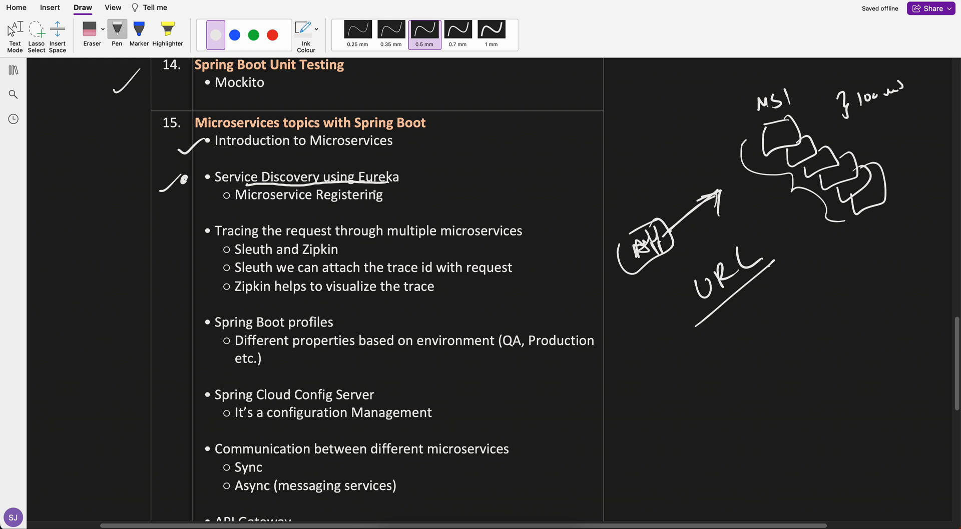
- Scroll down to the Tracing the request bullet and its request-flow sketch area
{"action": "scroll", "scroll_direction": "down", "scroll_amount": 3}
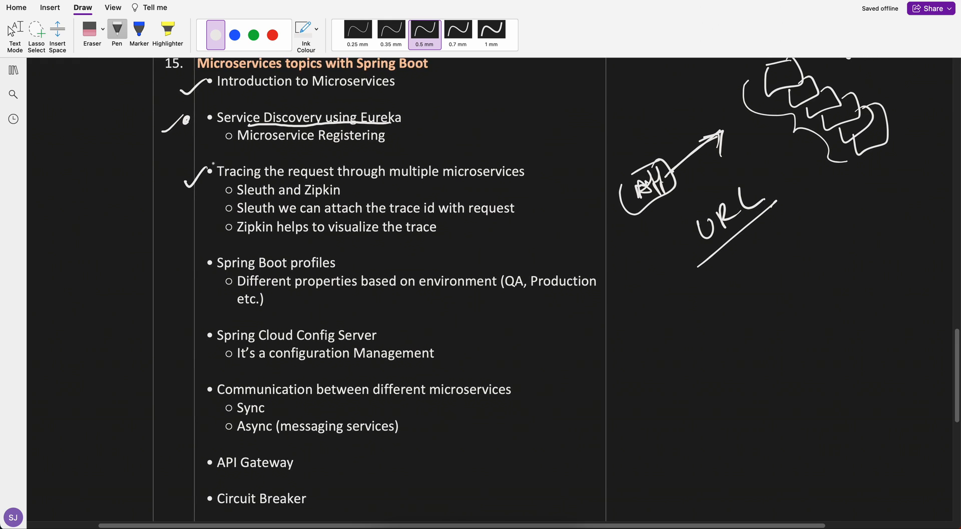
{"action": "scroll", "scroll_direction": "down", "scroll_amount": 3}
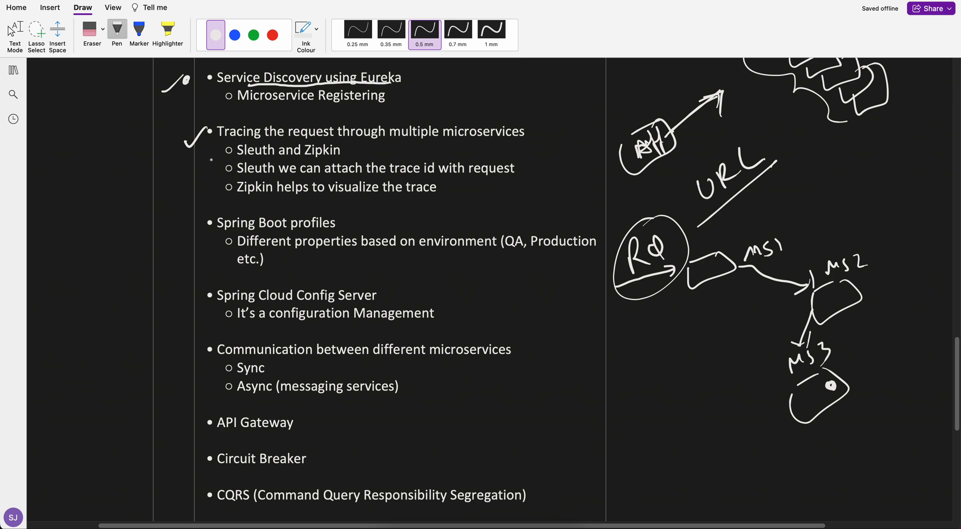
- Tick Sleuth and Zipkin, underline 'trace id with request', and write trace id 12345 under Rq and inside MS2
{"action": "left_click_drag", "start_coordinate": [210, 158], "coordinate": [230, 146]}
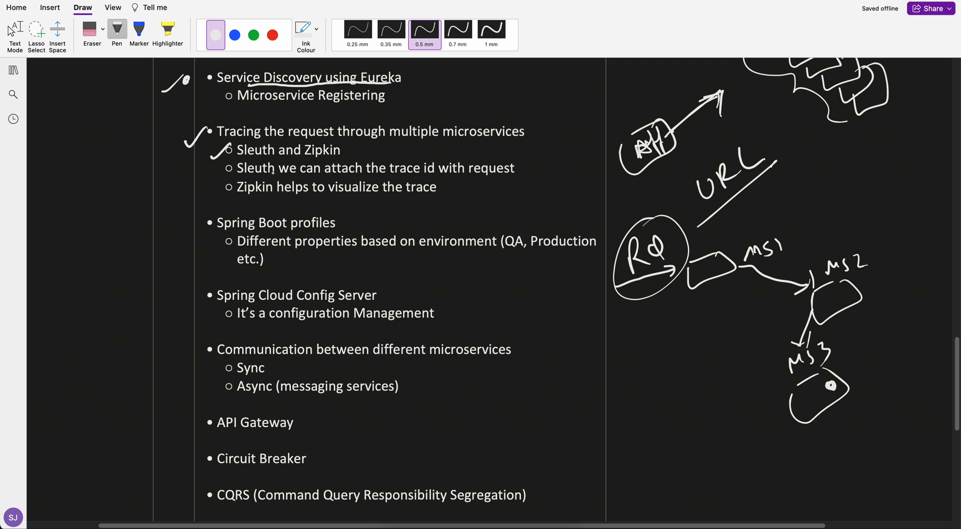
{"action": "left_click_drag", "start_coordinate": [391, 176], "coordinate": [479, 176]}
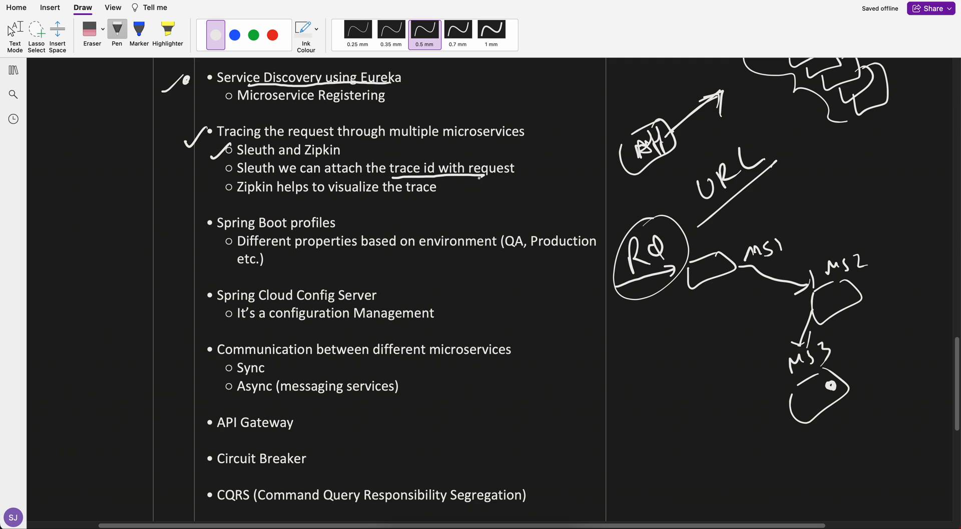
{"action": "left_click_drag", "start_coordinate": [618, 309], "coordinate": [628, 328]}
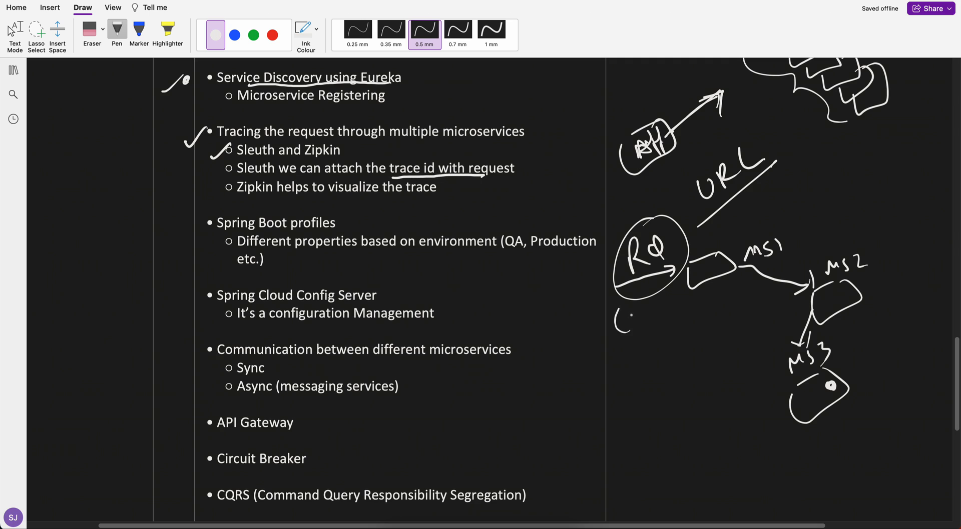
{"action": "left_click_drag", "start_coordinate": [621, 315], "coordinate": [695, 306]}
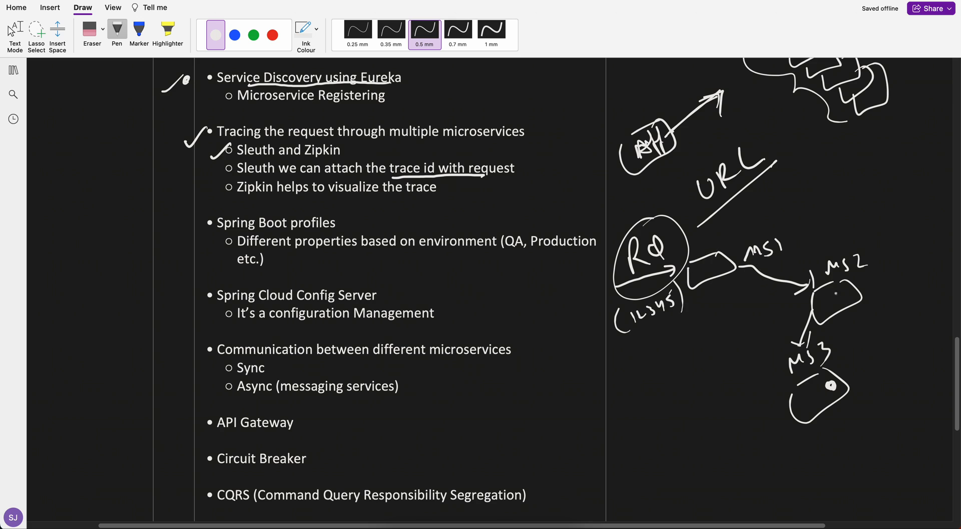
{"action": "left_click_drag", "start_coordinate": [827, 300], "coordinate": [843, 294]}
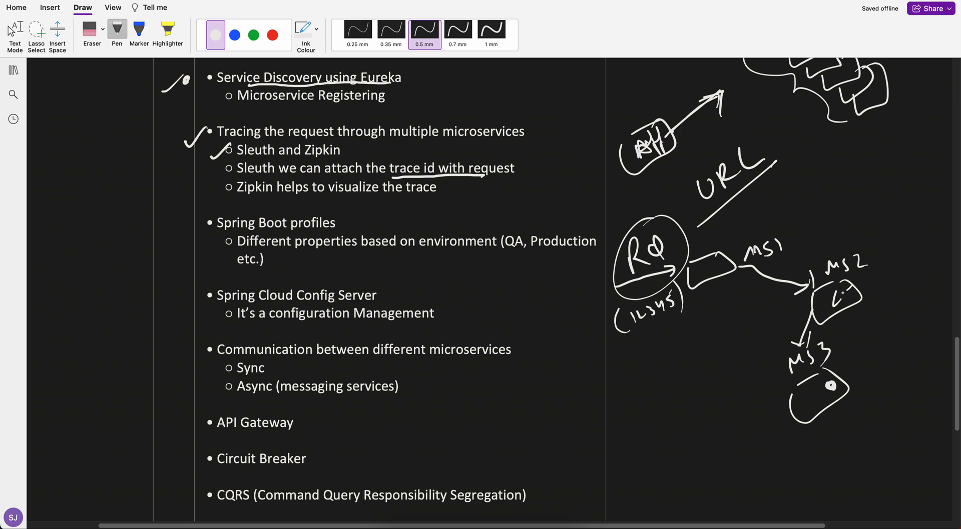
{"action": "left_click_drag", "start_coordinate": [834, 301], "coordinate": [858, 291]}
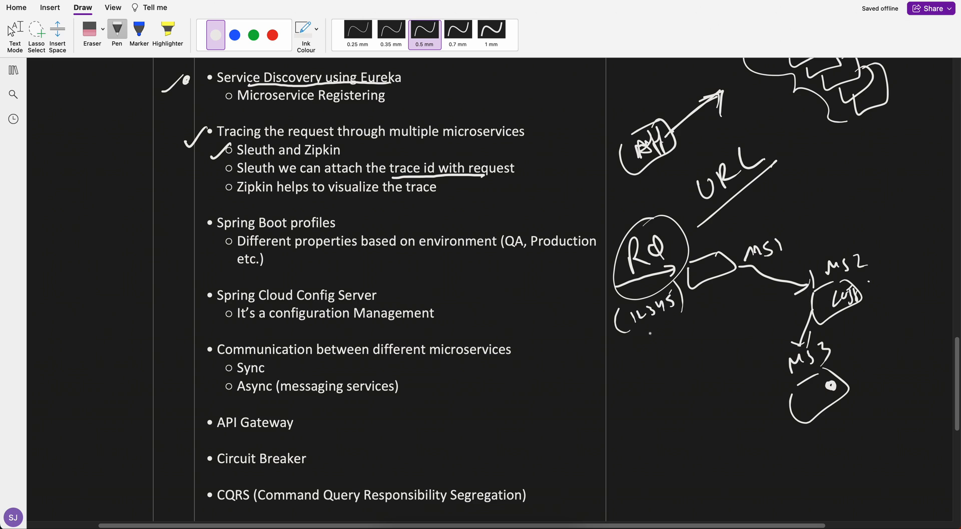
- Underline 'Zipkin' and 'visualize' and add stacked lines to the right of the sketch
{"action": "scroll", "scroll_direction": "down", "scroll_amount": 3}
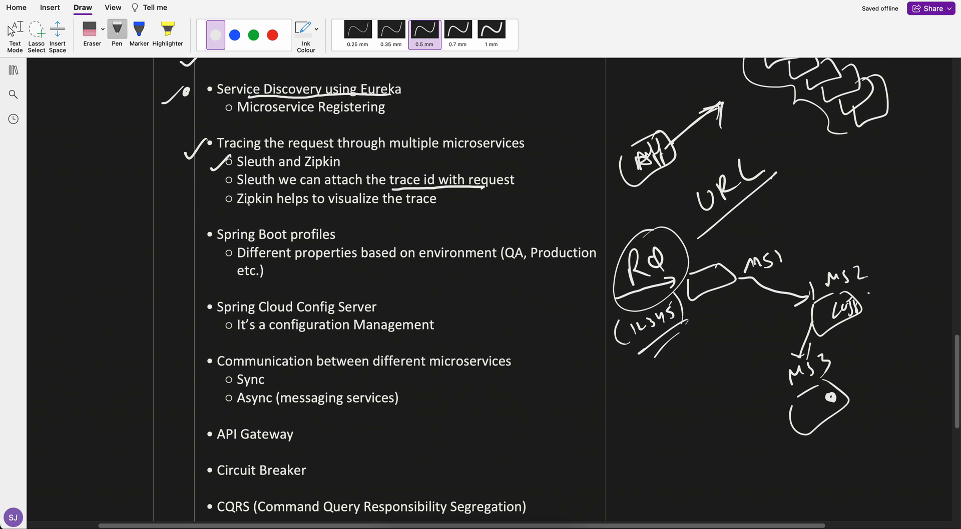
{"action": "left_click_drag", "start_coordinate": [239, 214], "coordinate": [259, 214]}
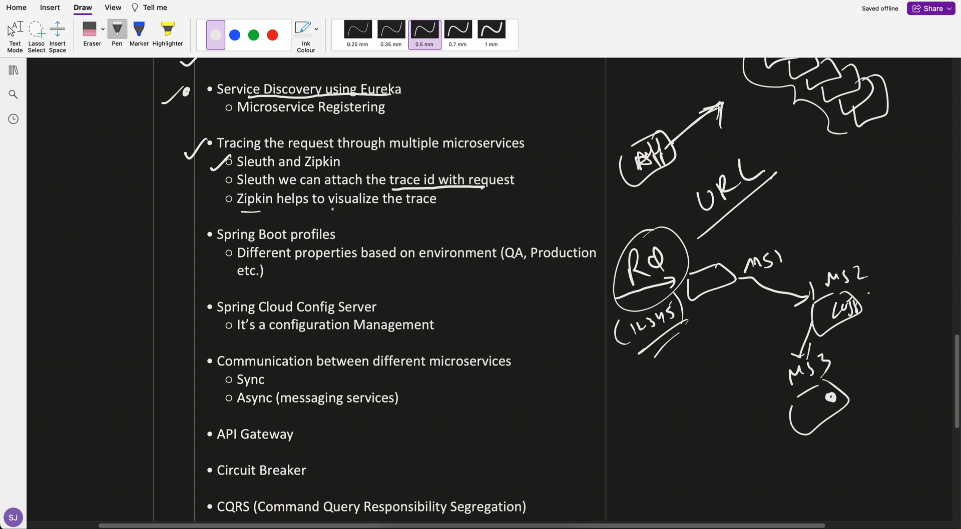
{"action": "left_click_drag", "start_coordinate": [329, 207], "coordinate": [373, 205]}
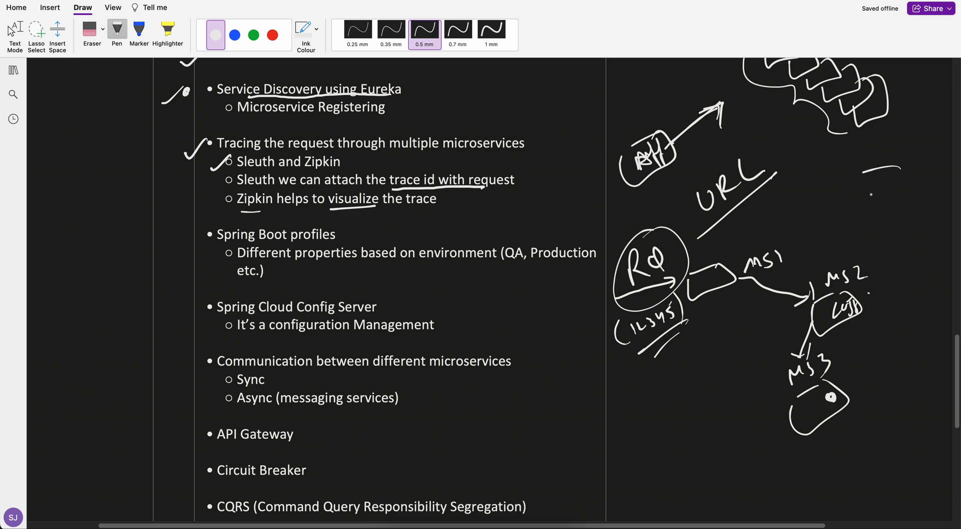
{"action": "left_click_drag", "start_coordinate": [866, 194], "coordinate": [901, 217]}
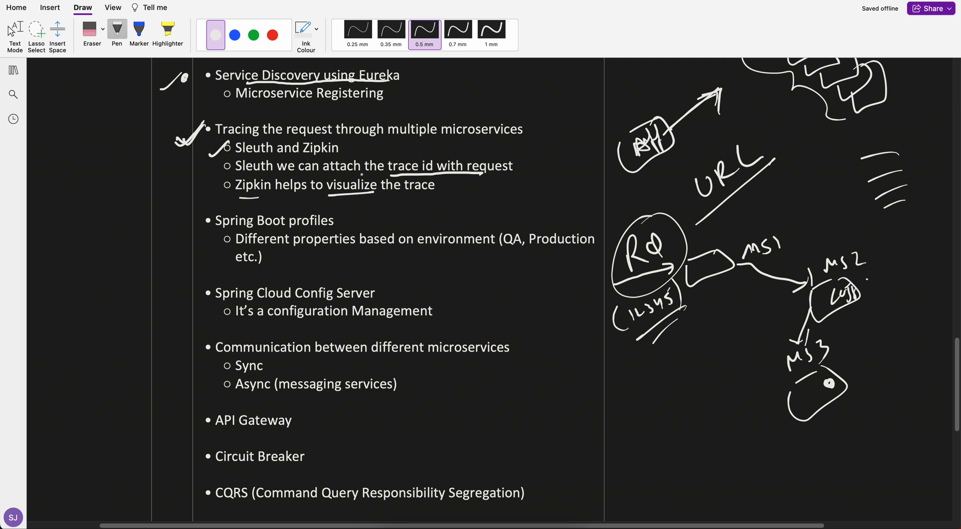
{"action": "scroll", "scroll_direction": "down", "scroll_amount": 3}
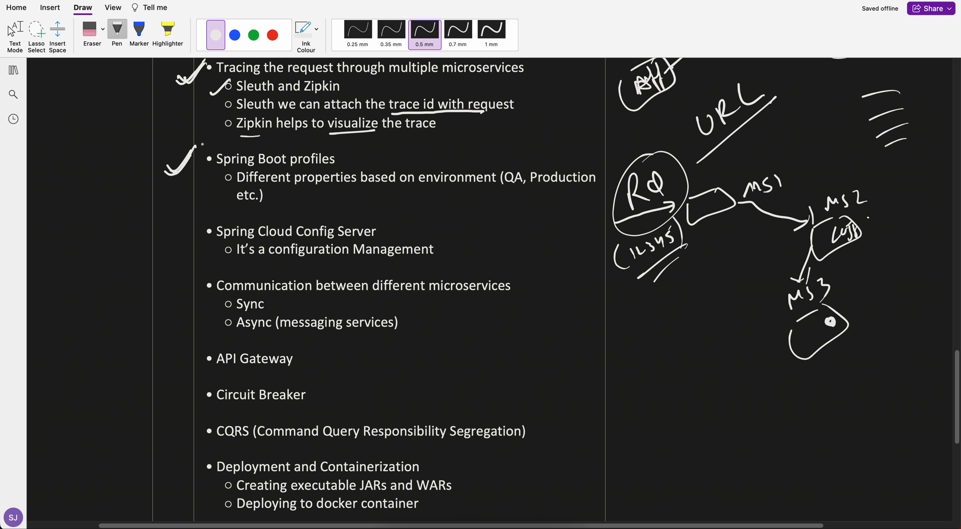
- Scroll down to the Spring Boot profiles and Spring Cloud Config Server bullets
{"action": "scroll", "scroll_direction": "down", "scroll_amount": 3}
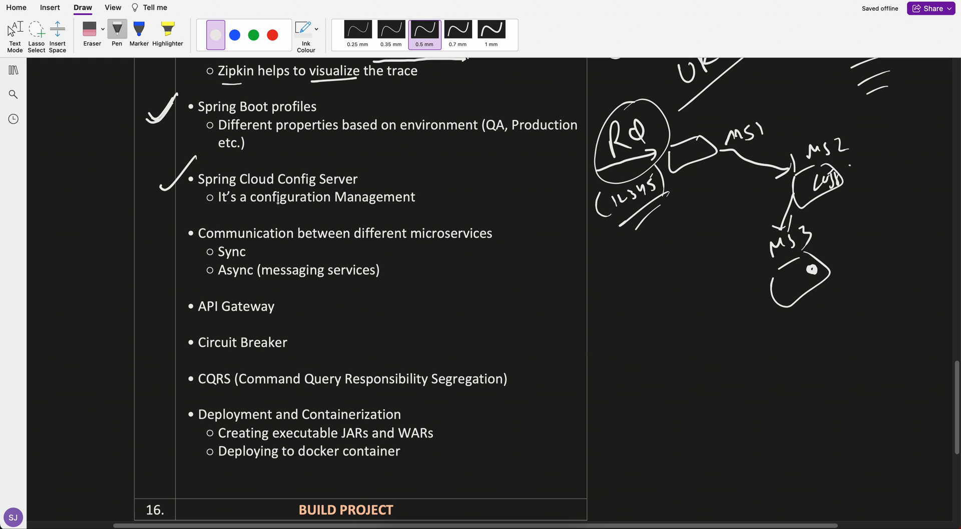
{"action": "scroll", "scroll_direction": "down", "scroll_amount": 3}
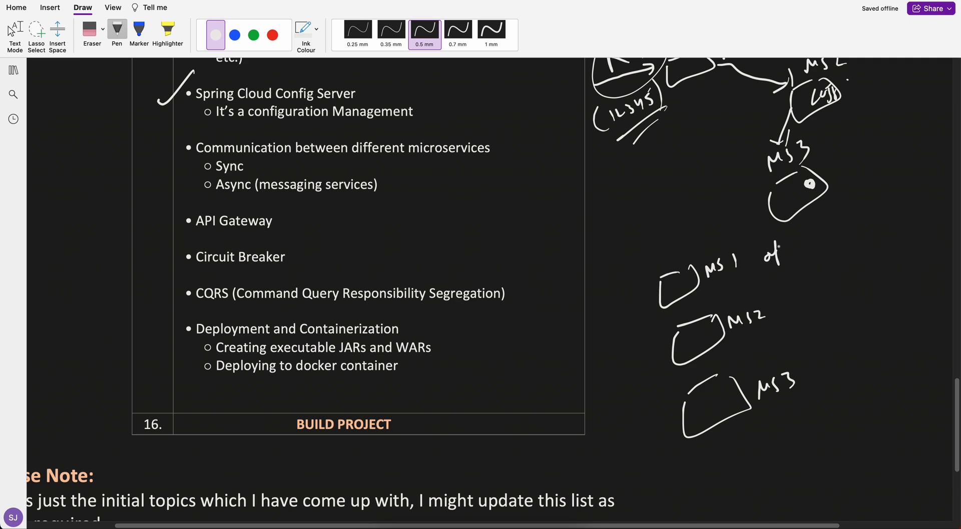
- Handwrite application-properties notes beside the MS1 and MS2 boxes with arrows and underlines
{"action": "left_click_drag", "start_coordinate": [760, 251], "coordinate": [808, 300]}
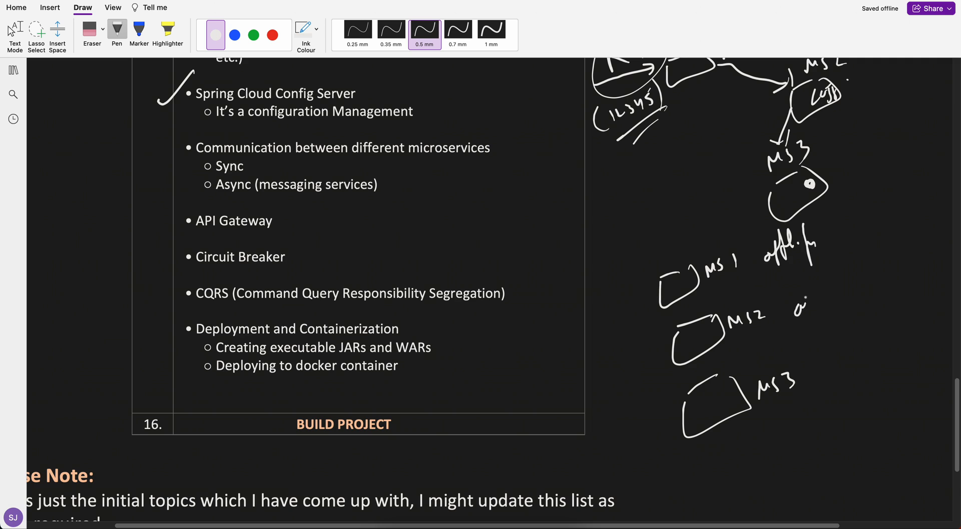
{"action": "left_click_drag", "start_coordinate": [809, 380], "coordinate": [858, 386]}
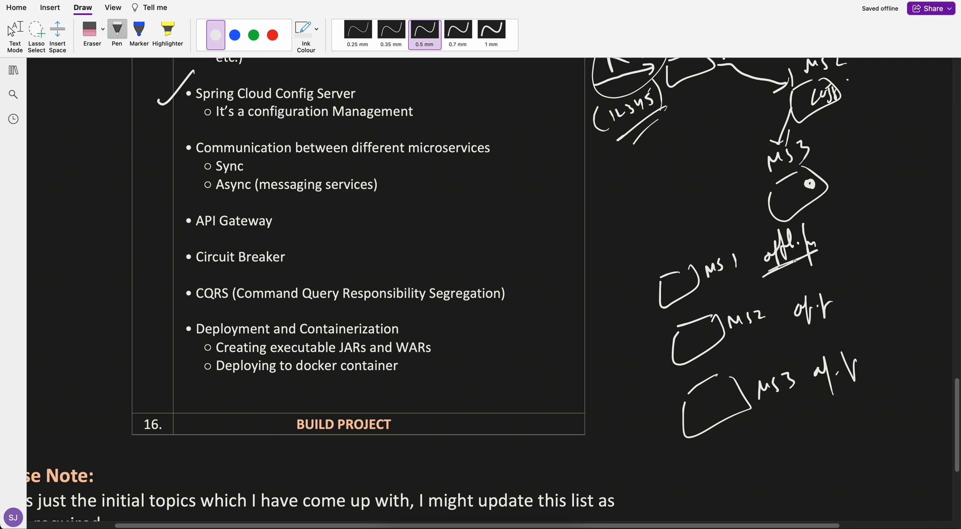
{"action": "left_click_drag", "start_coordinate": [748, 263], "coordinate": [815, 258]}
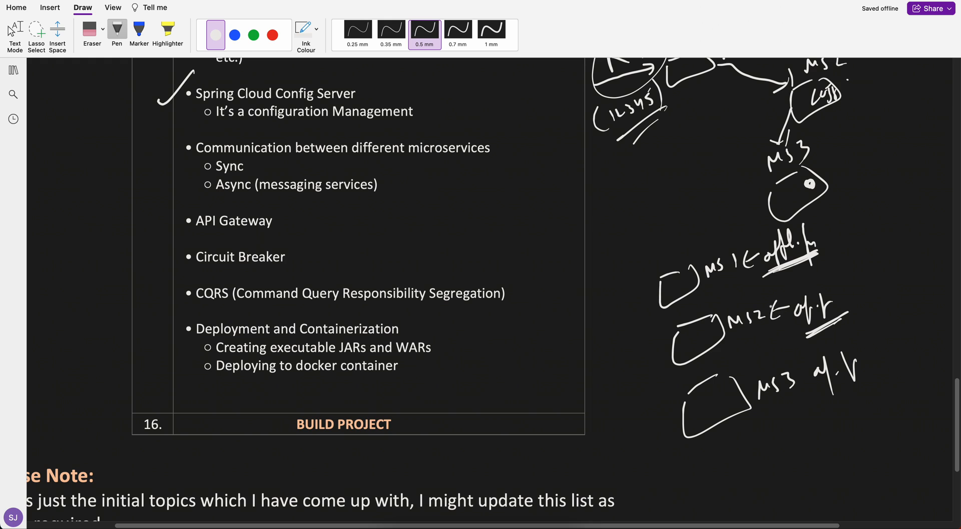
{"action": "scroll", "scroll_direction": "down", "scroll_amount": 3}
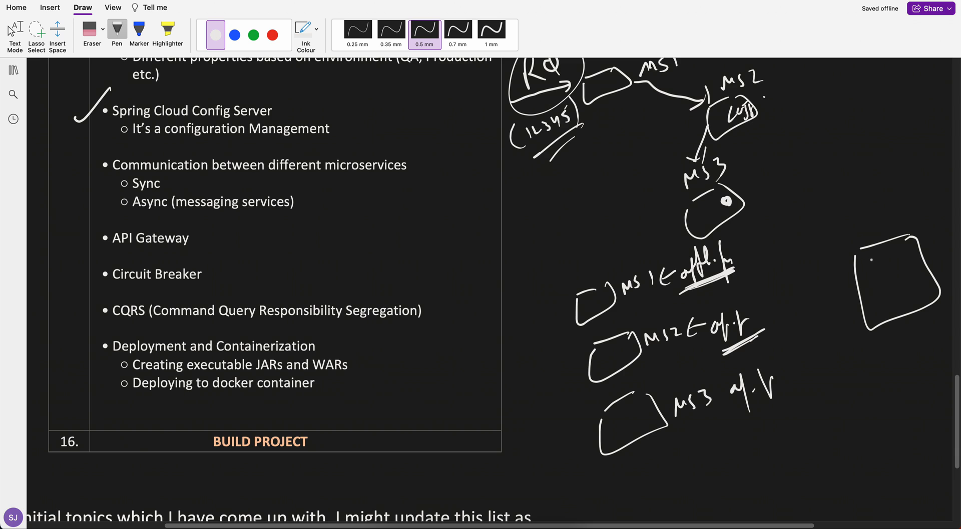
- Label the MS3 box similarly and write 'Cfgs' beside Spring Cloud Config Server
{"action": "left_click_drag", "start_coordinate": [762, 267], "coordinate": [889, 233]}
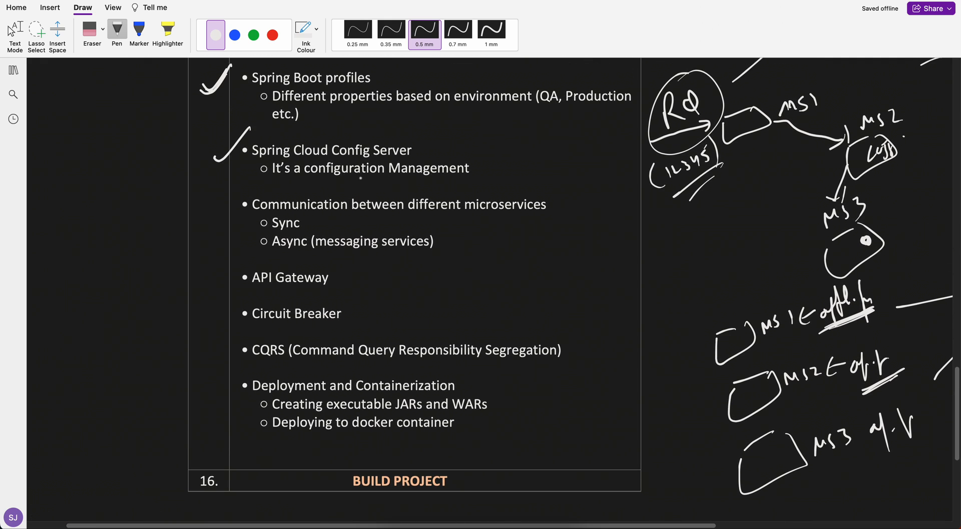
{"action": "left_click_drag", "start_coordinate": [489, 162], "coordinate": [523, 150]}
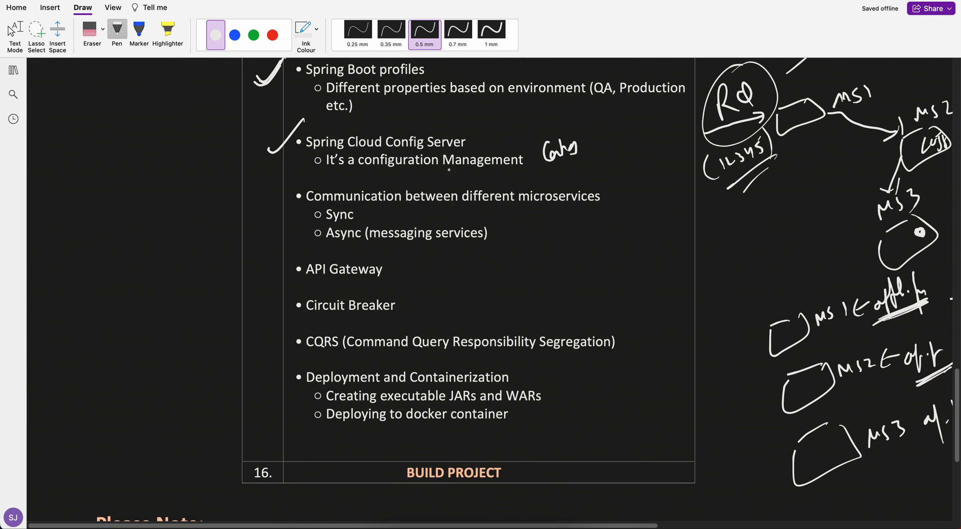
{"action": "scroll", "scroll_direction": "down", "scroll_amount": 3}
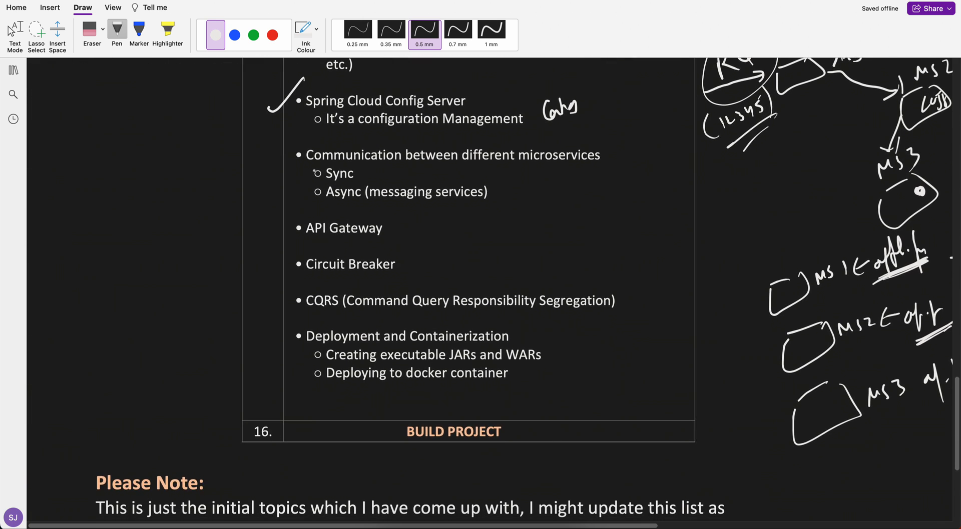
- Tick Communication, API Gateway and Circuit Breaker, underline messaging services and API Gateway, sketch MS1 calling MS2
{"action": "left_click_drag", "start_coordinate": [257, 174], "coordinate": [298, 153]}
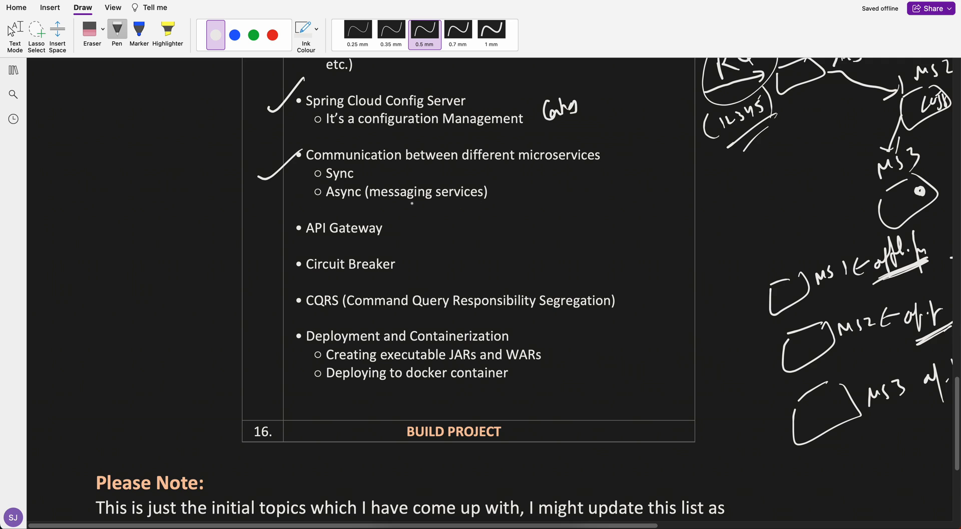
{"action": "left_click_drag", "start_coordinate": [405, 202], "coordinate": [446, 205]}
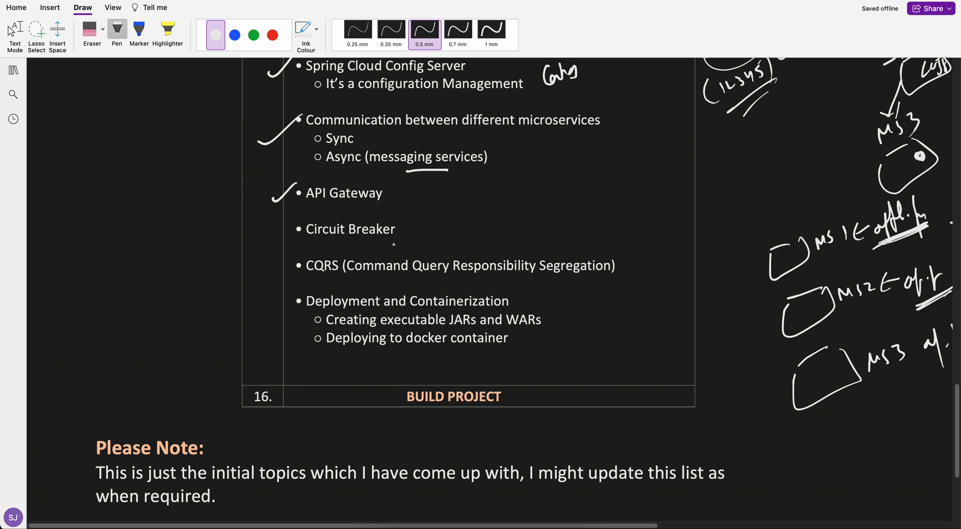
{"action": "left_click_drag", "start_coordinate": [304, 207], "coordinate": [381, 207]}
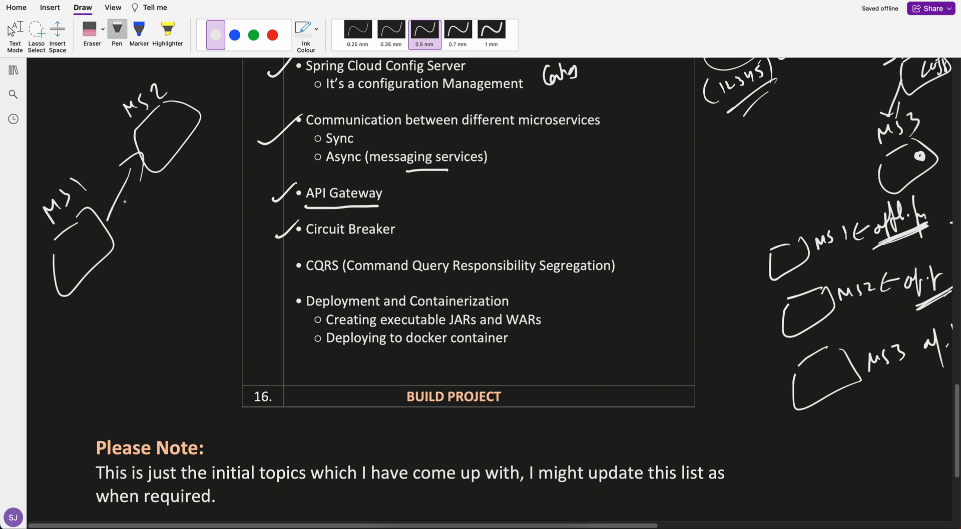
- Circle Circuit Breaker, sketch a failing MS1-to-MS2 call with a handler arrow, and tick CQRS
{"action": "left_click_drag", "start_coordinate": [116, 214], "coordinate": [140, 150]}
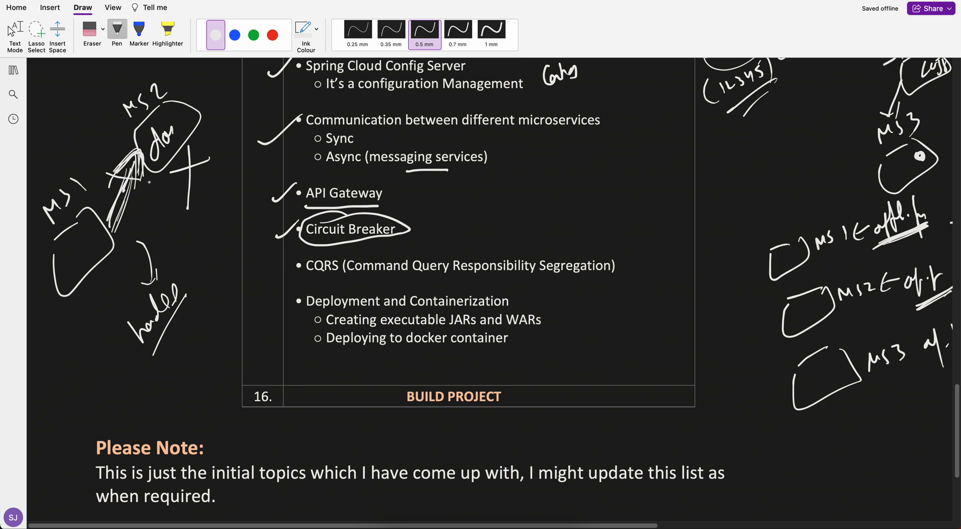
{"action": "left_click_drag", "start_coordinate": [118, 212], "coordinate": [140, 268]}
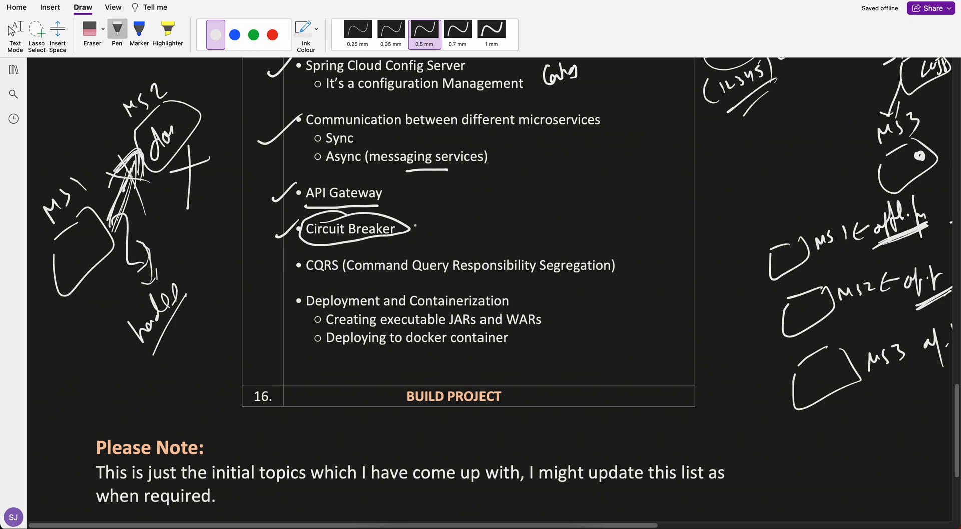
{"action": "left_click_drag", "start_coordinate": [417, 236], "coordinate": [429, 230]}
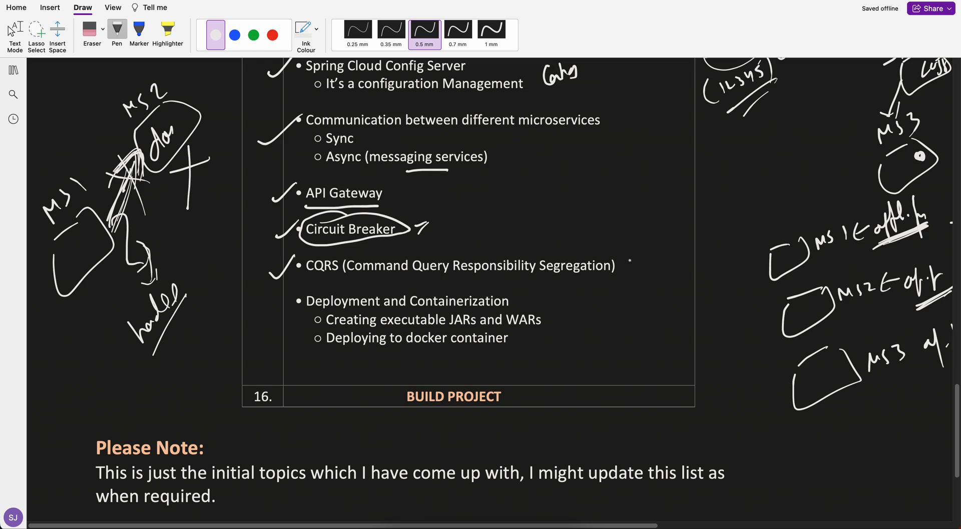
- Mark beside CQRS, tick Deployment and Containerization, and underline the word container
{"action": "left_click_drag", "start_coordinate": [625, 269], "coordinate": [637, 257]}
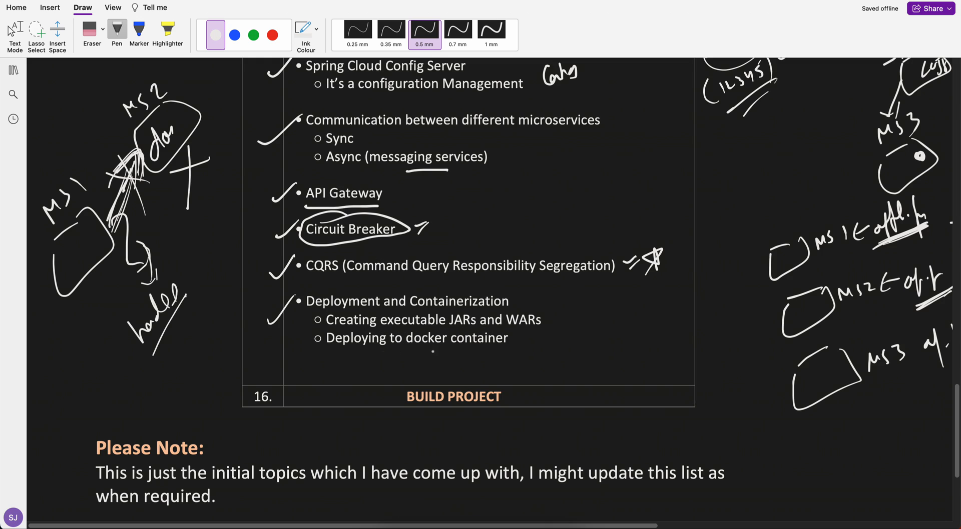
{"action": "left_click_drag", "start_coordinate": [433, 352], "coordinate": [494, 355]}
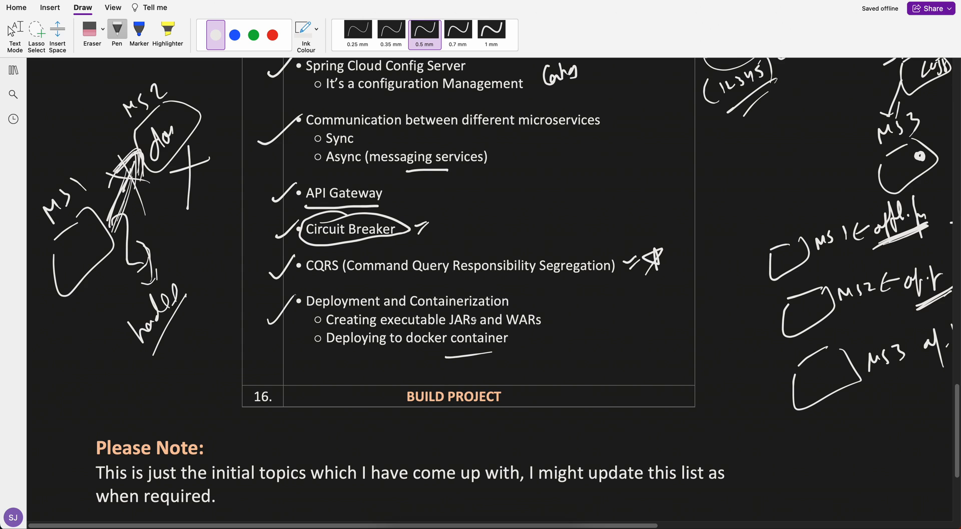
- Review the ticked roadmap rows and tick row 16, Build Project, then return to Spring Boot Annotations
{"action": "scroll", "scroll_direction": "up", "scroll_amount": 3}
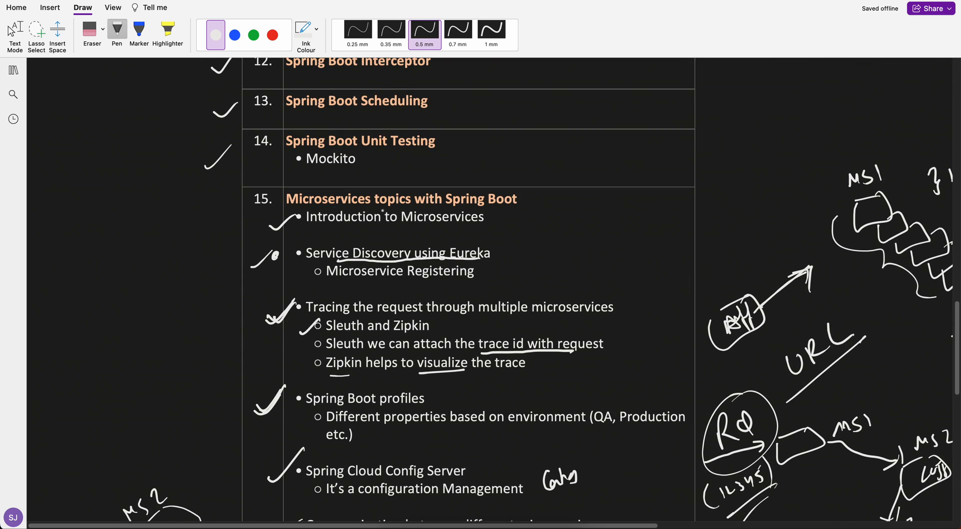
{"action": "scroll", "scroll_direction": "down", "scroll_amount": 3}
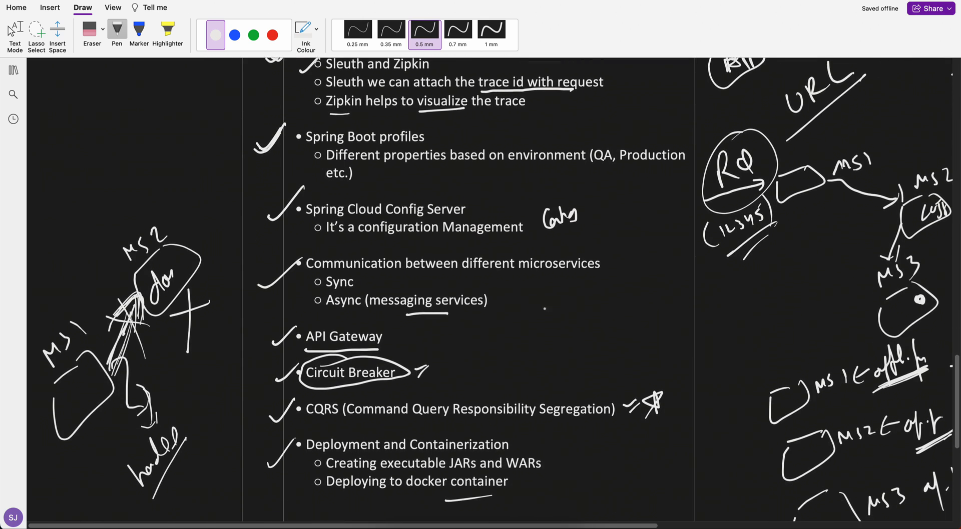
{"action": "scroll", "scroll_direction": "down", "scroll_amount": 3}
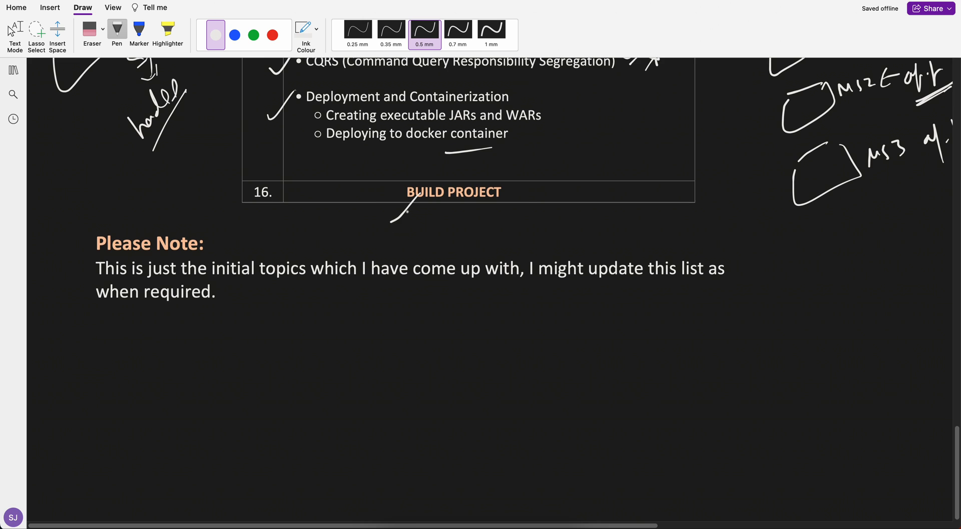
{"action": "scroll", "scroll_direction": "down", "scroll_amount": 3}
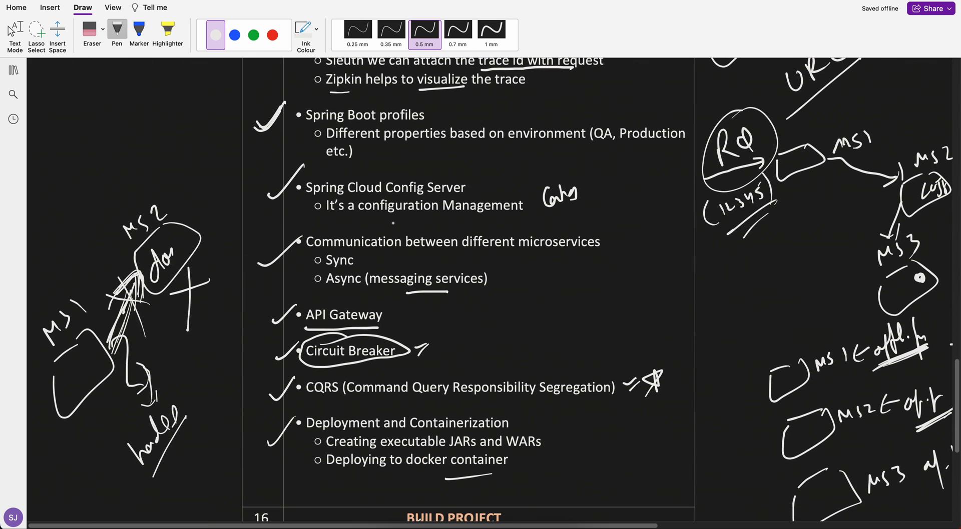
{"action": "scroll", "scroll_direction": "down", "scroll_amount": 3}
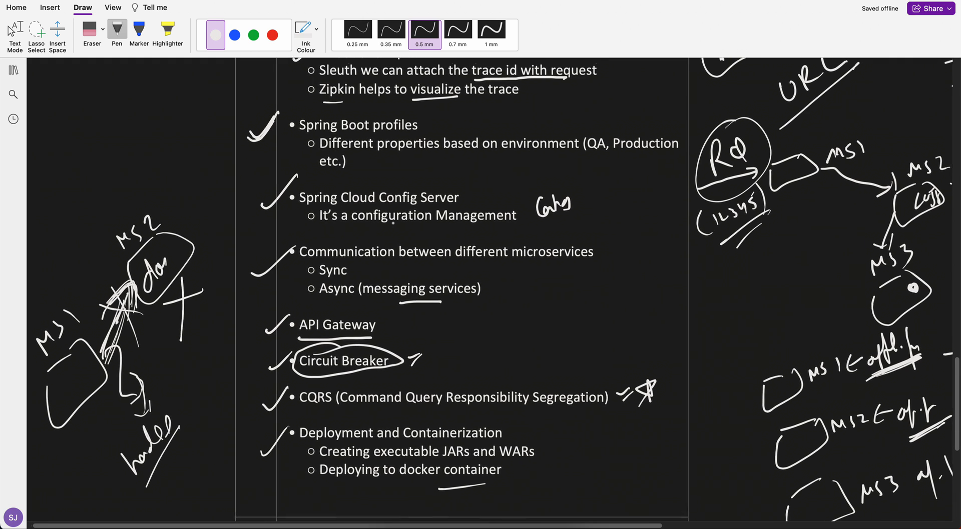
{"action": "scroll", "scroll_direction": "down", "scroll_amount": 3}
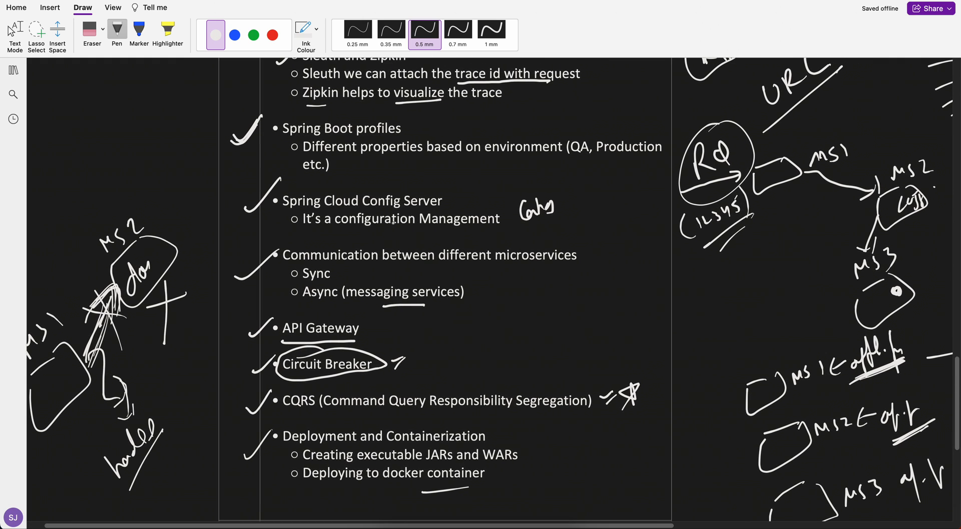
{"action": "scroll", "scroll_direction": "down", "scroll_amount": 3}
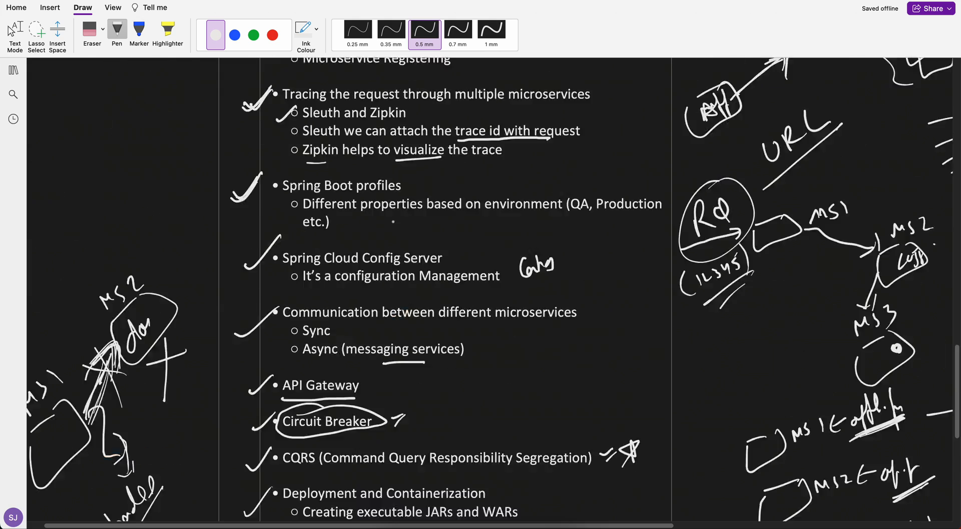
{"action": "scroll", "scroll_direction": "down", "scroll_amount": 3}
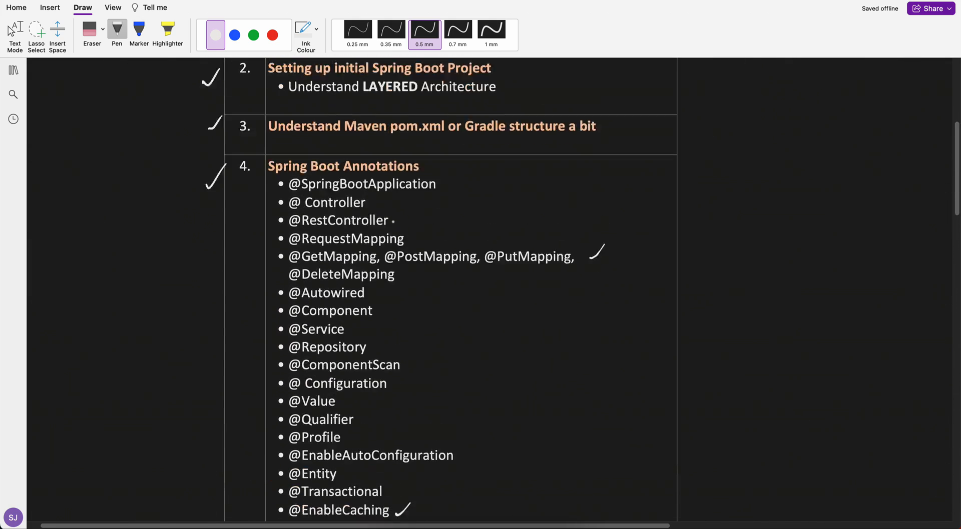
{"action": "scroll", "scroll_direction": "down", "scroll_amount": 3}
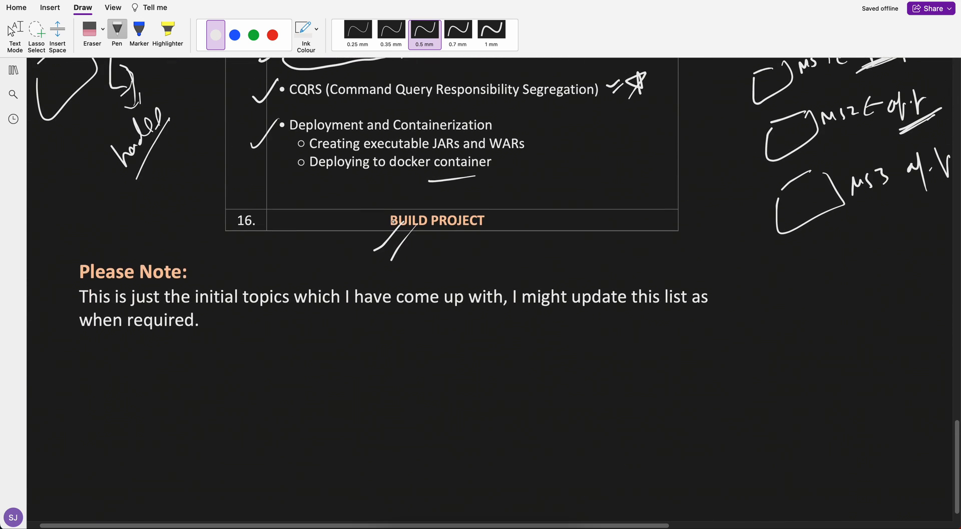
{"action": "left_click_drag", "start_coordinate": [202, 272], "coordinate": [216, 259]}
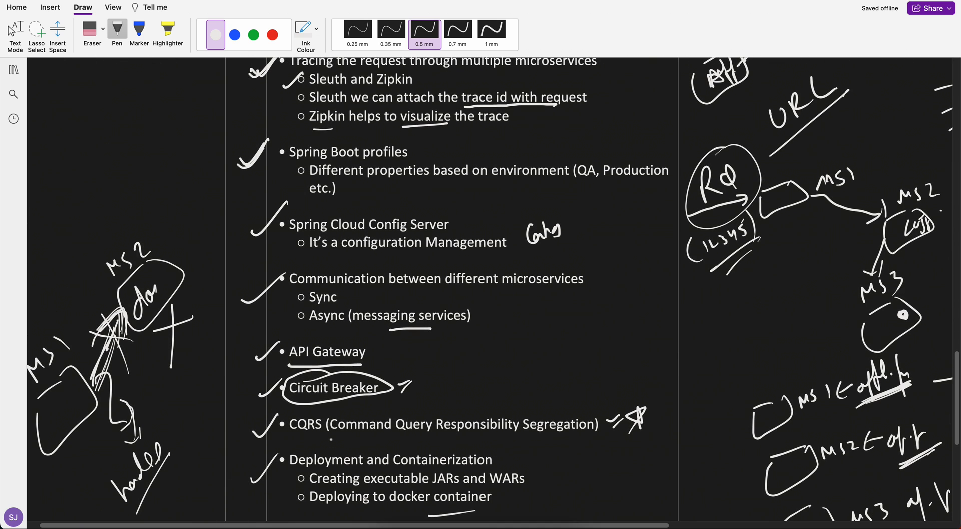
{"action": "scroll", "scroll_direction": "down", "scroll_amount": 3}
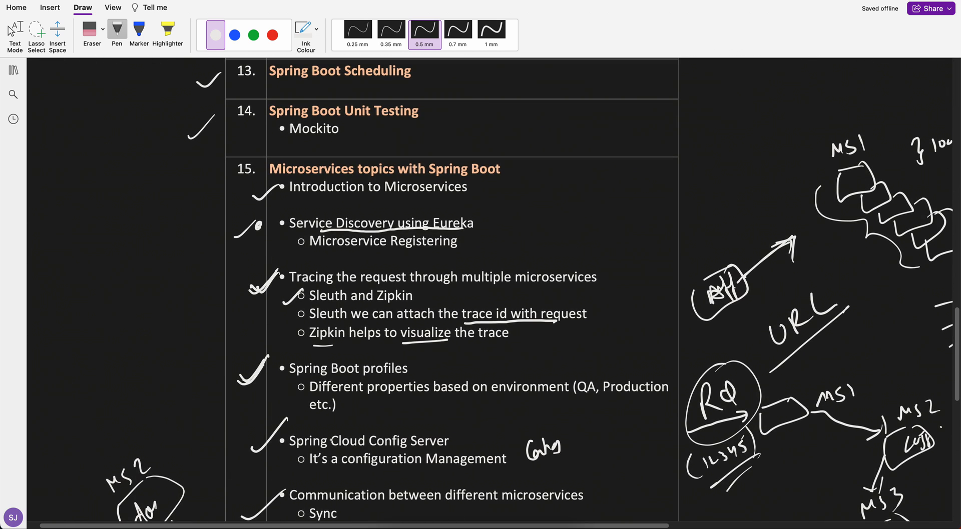
{"action": "scroll", "scroll_direction": "up", "scroll_amount": 3}
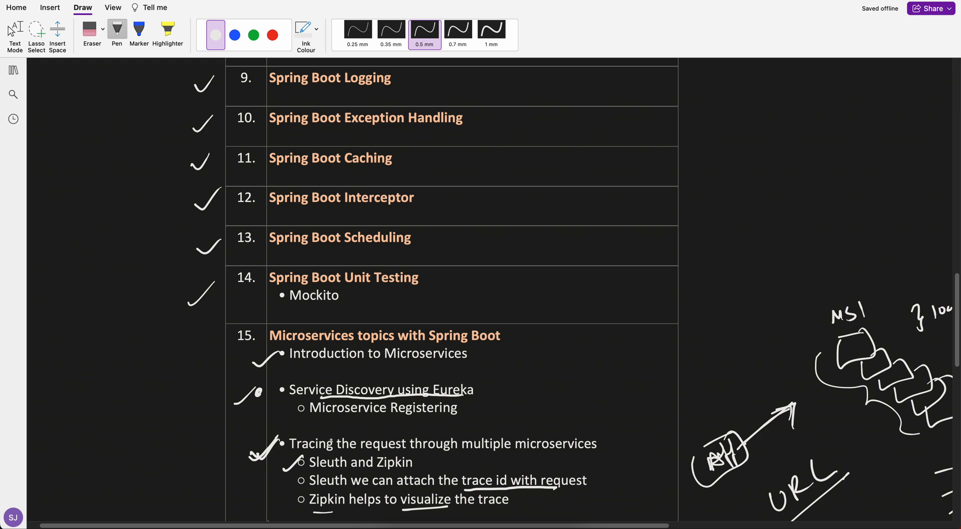
{"action": "scroll", "scroll_direction": "up", "scroll_amount": 3}
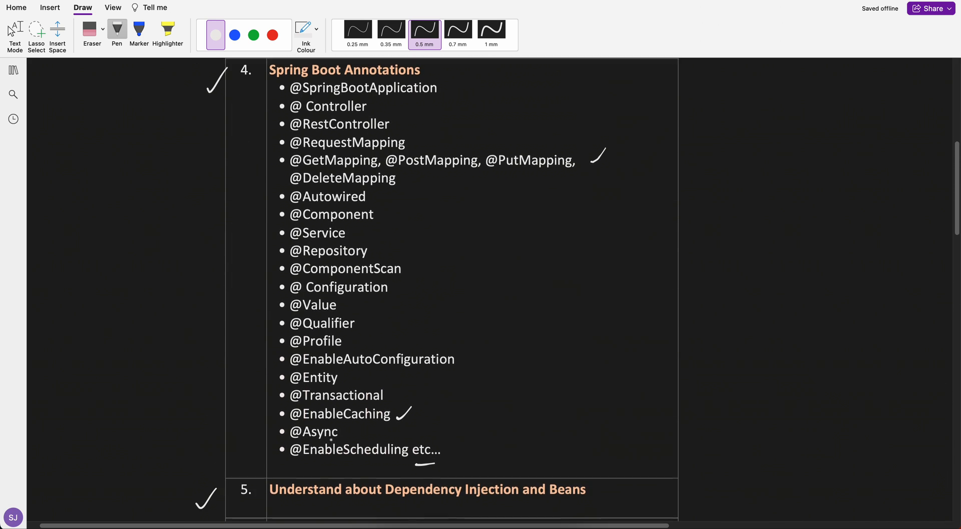